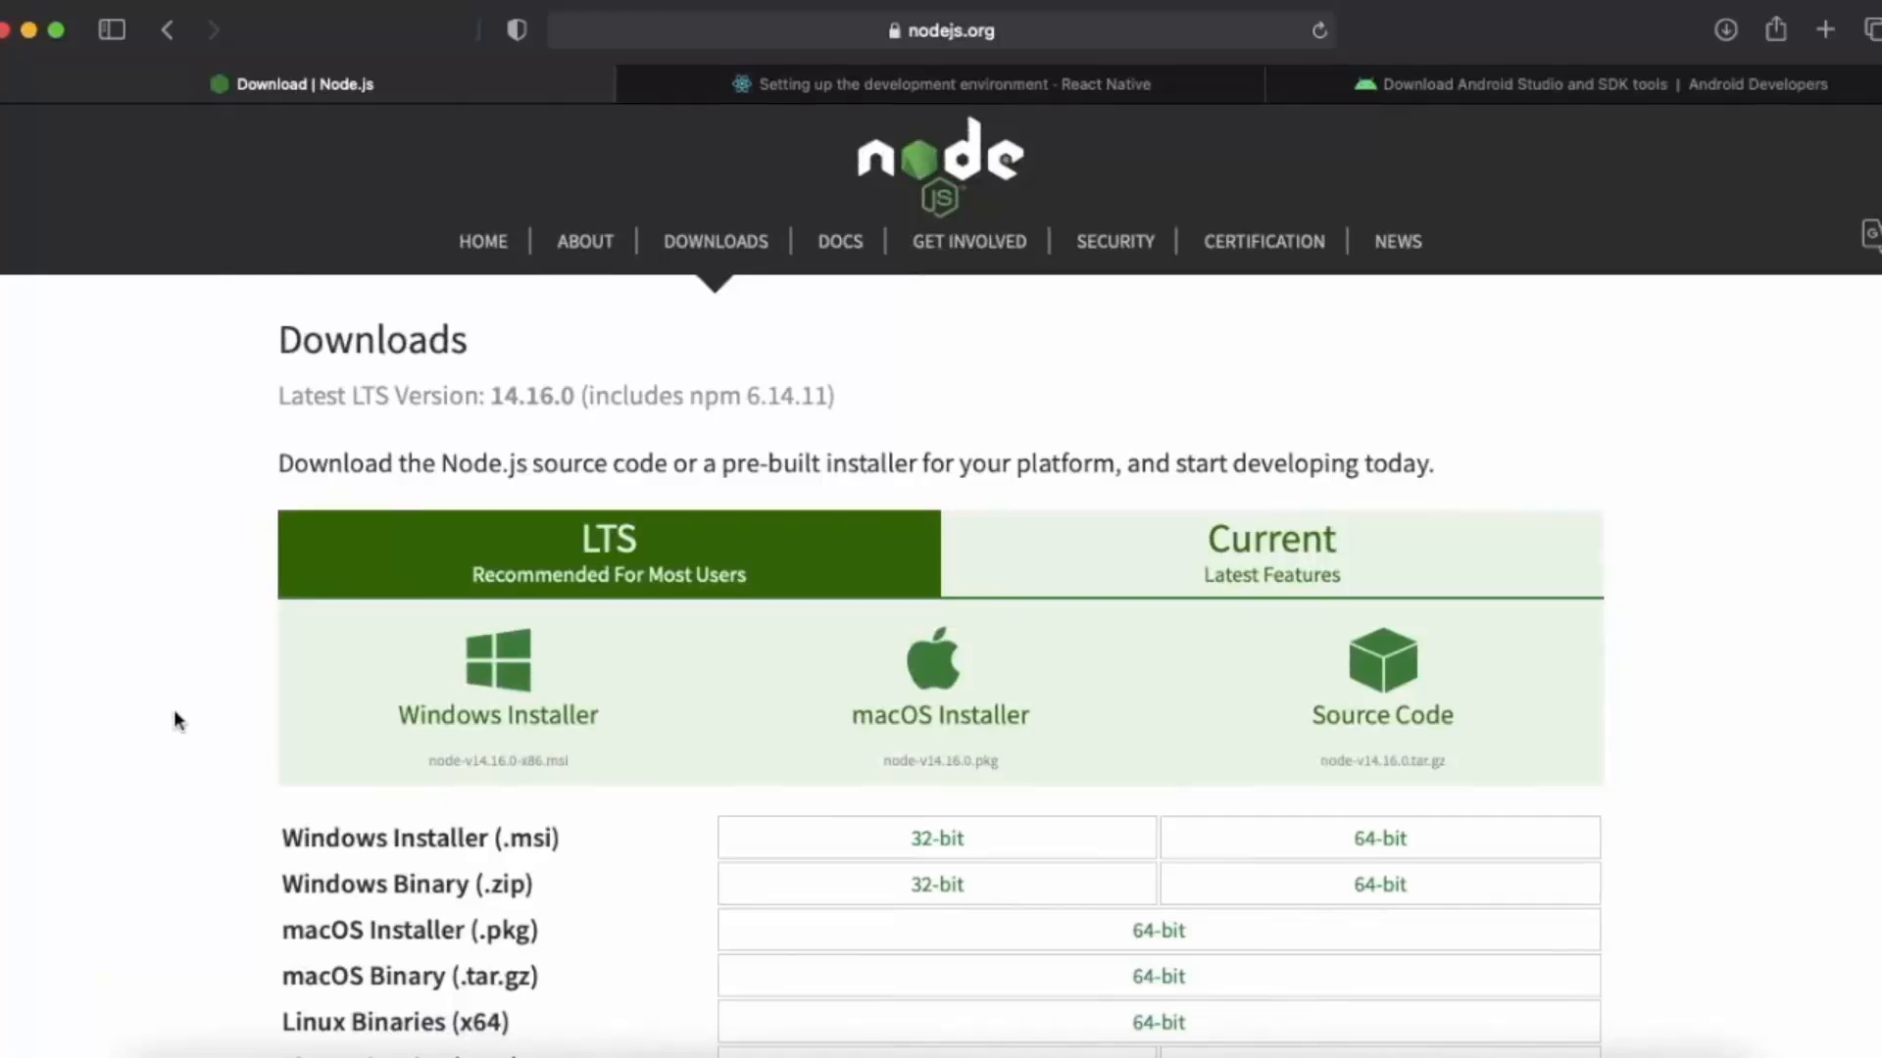
# Download the LTS macOS installer package node-v14.16.0.pkg from the downloads page.
pyautogui.scroll(-3)
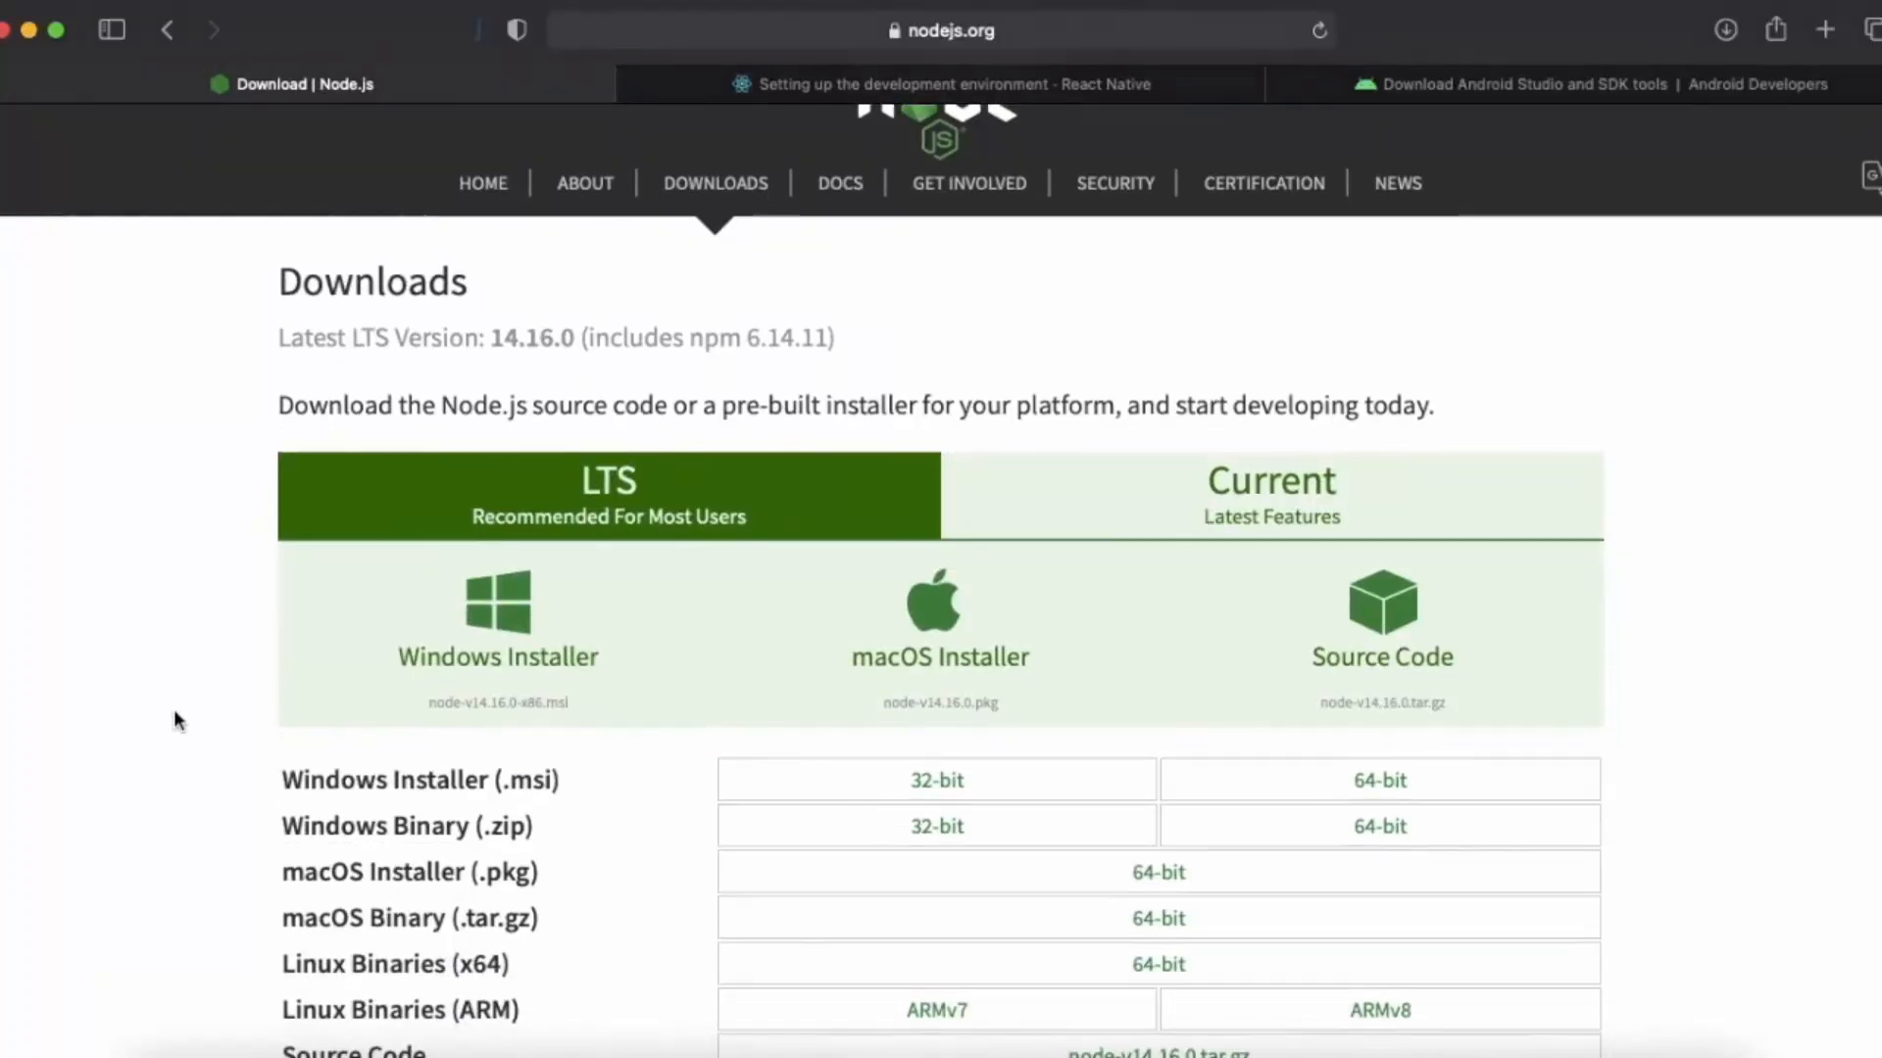
pyautogui.moveTo(223, 676)
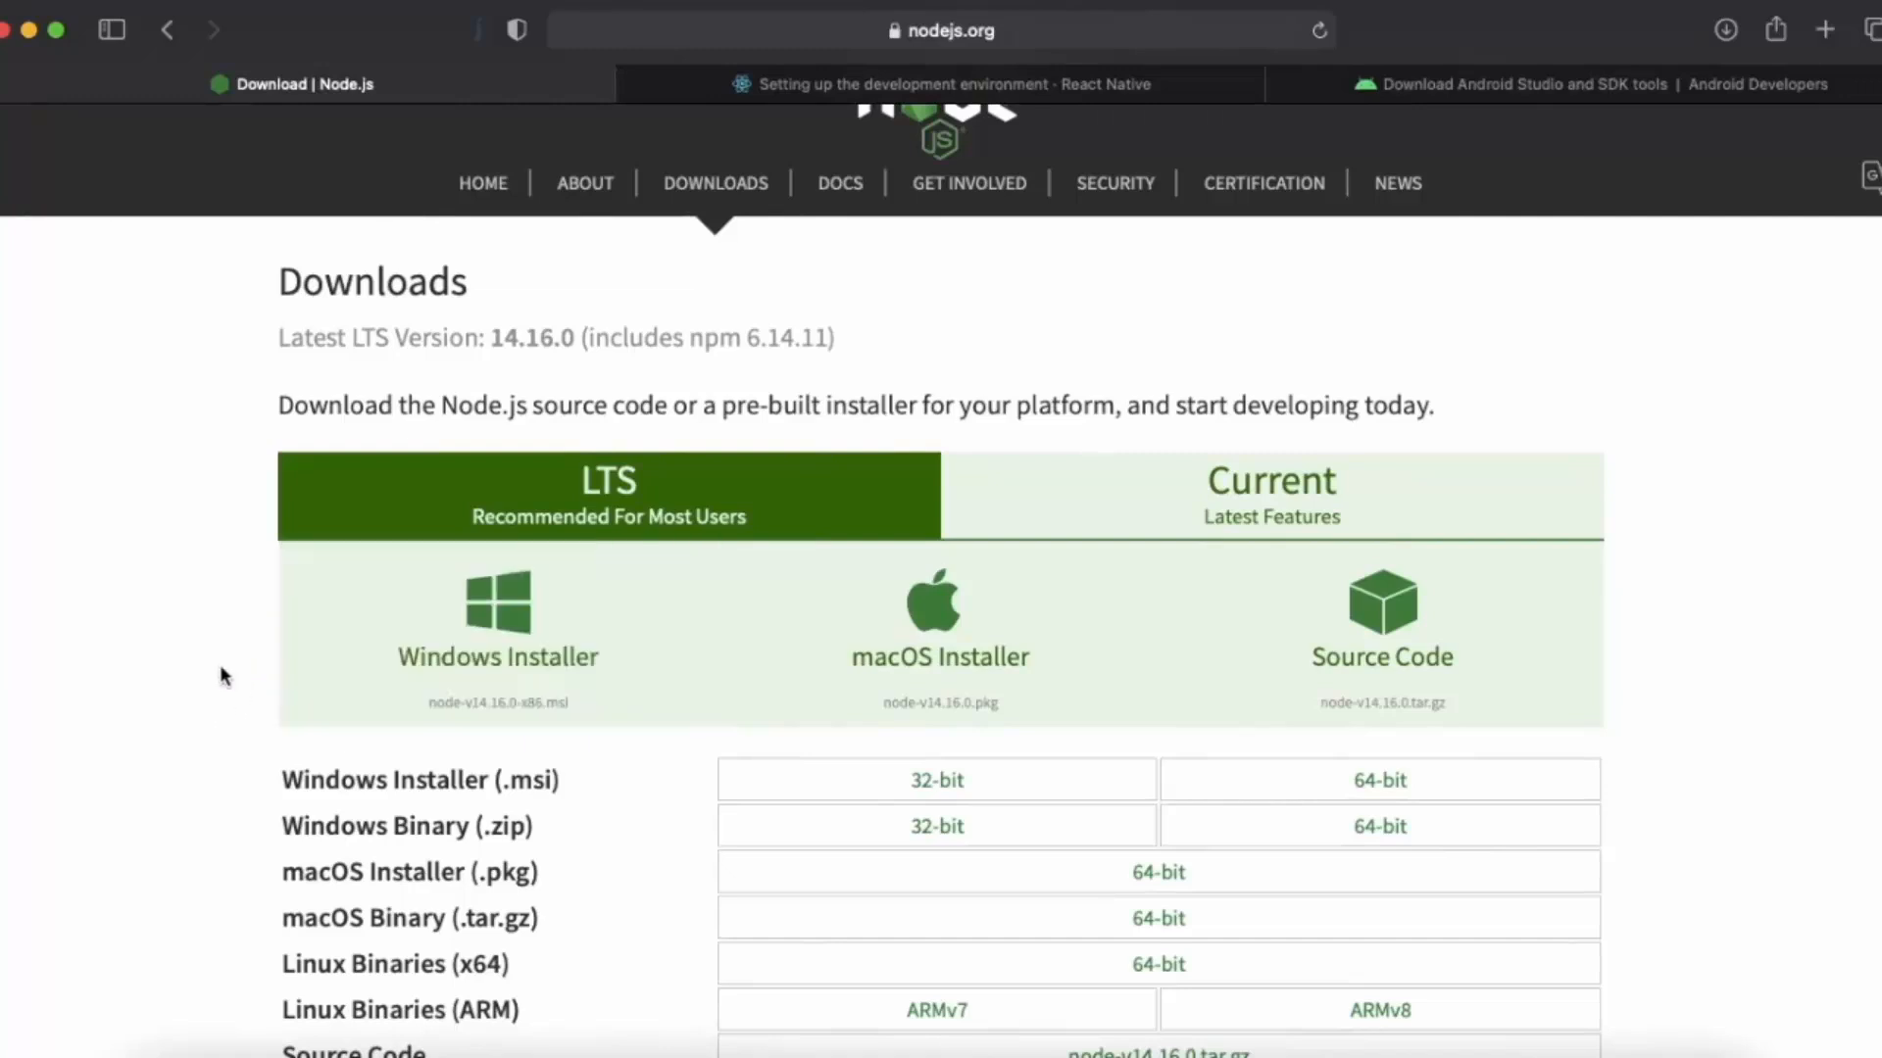
pyautogui.moveTo(801, 769)
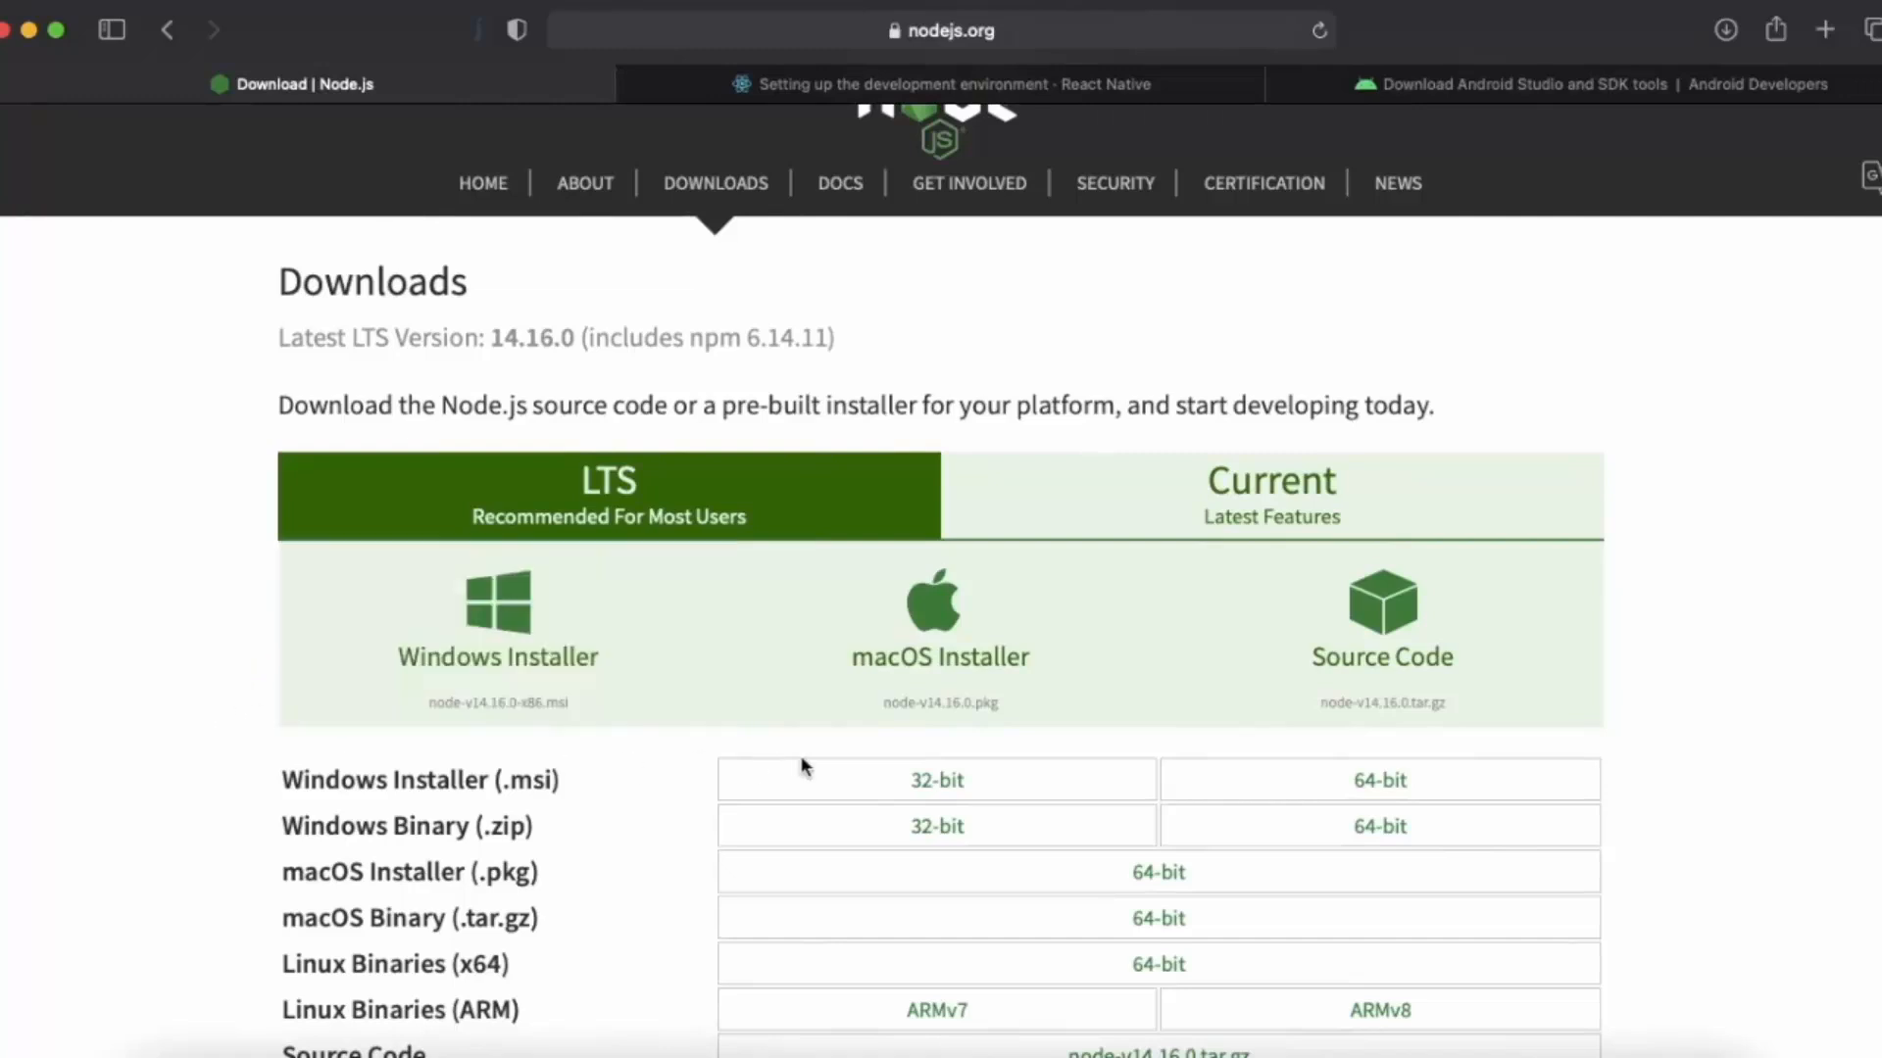
pyautogui.scroll(-3)
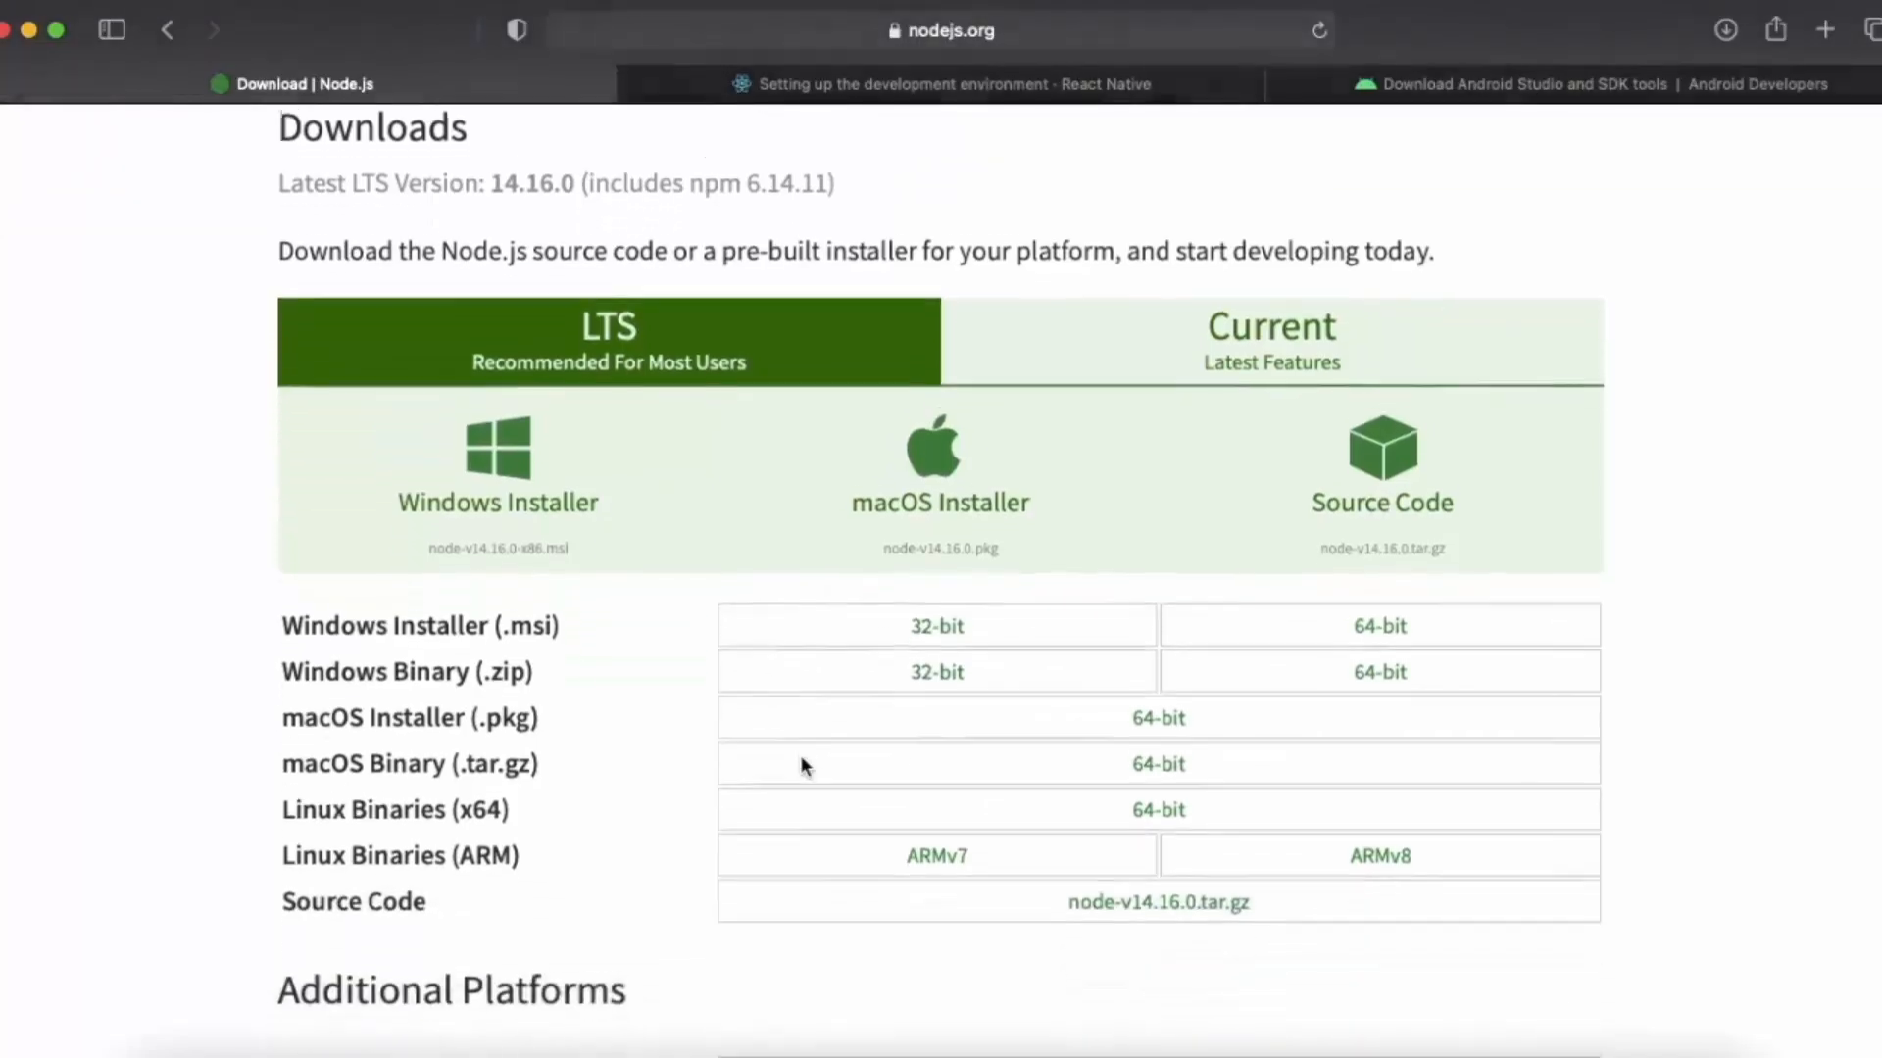
pyautogui.scroll(-3)
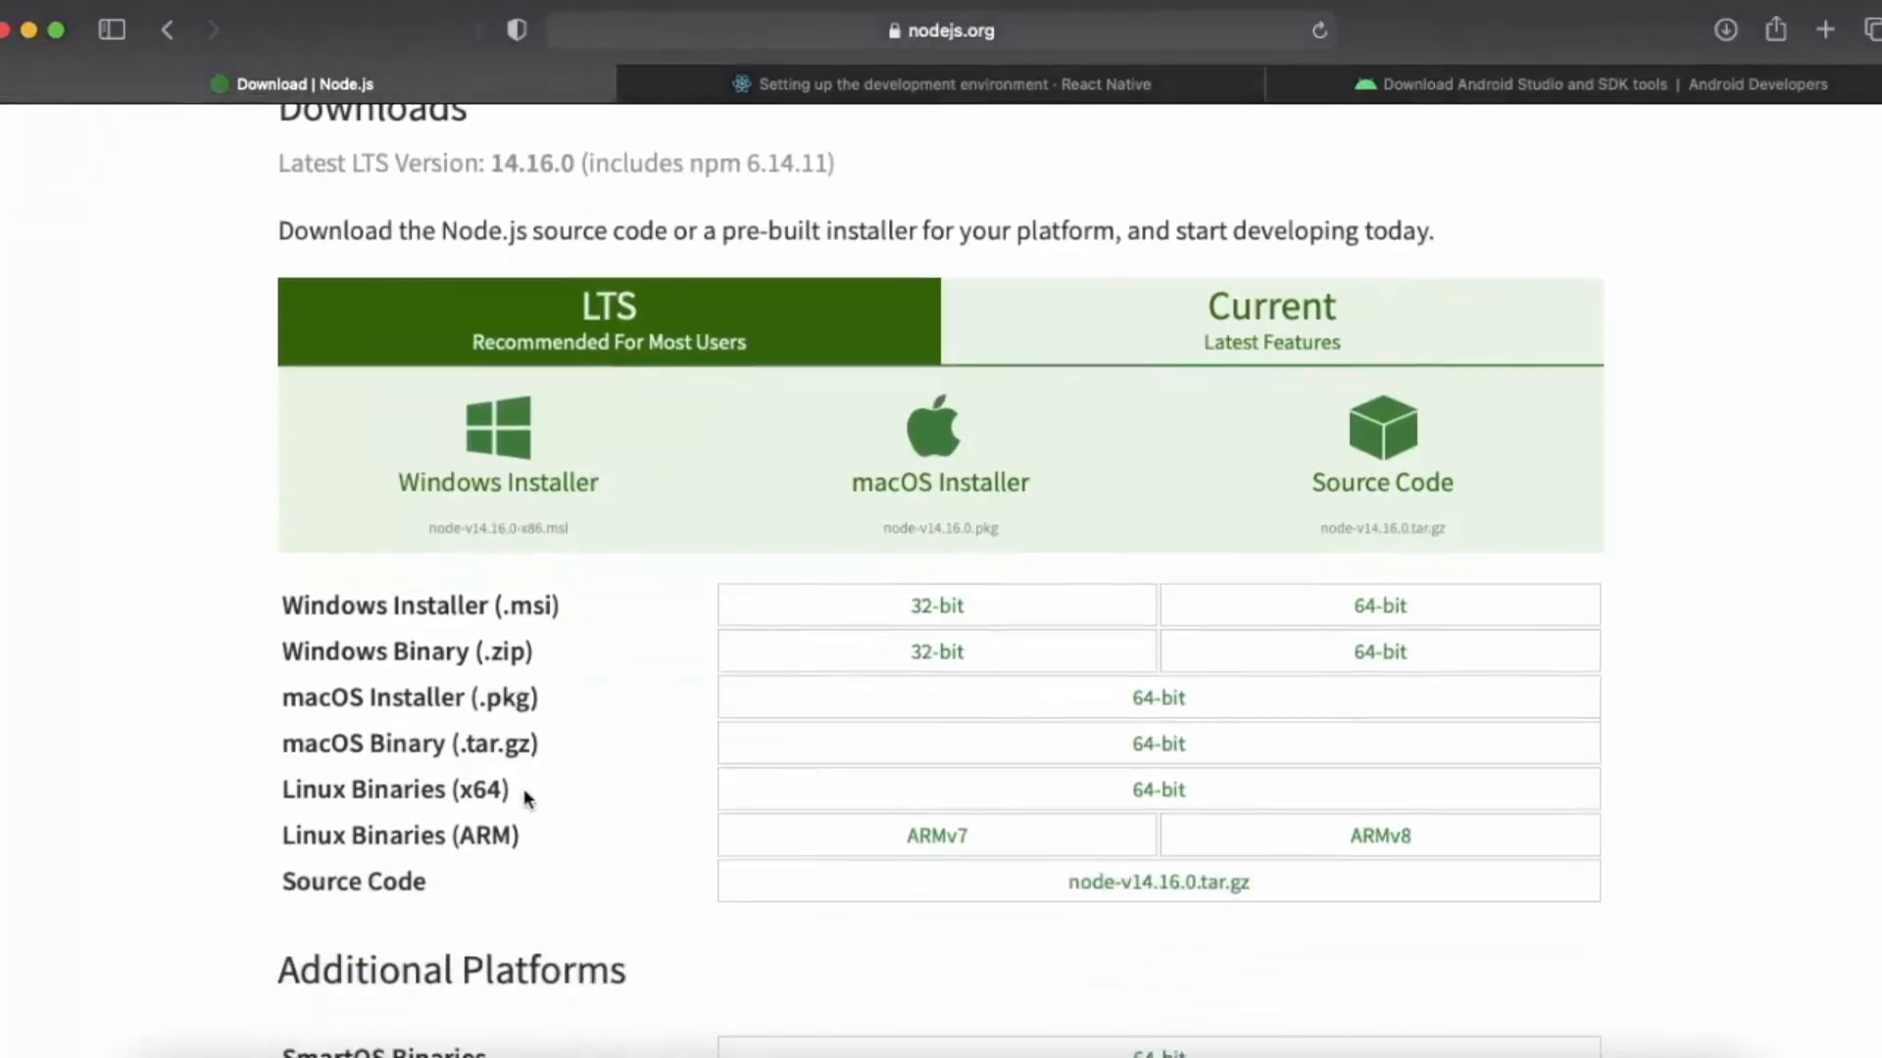
pyautogui.moveTo(180, 713)
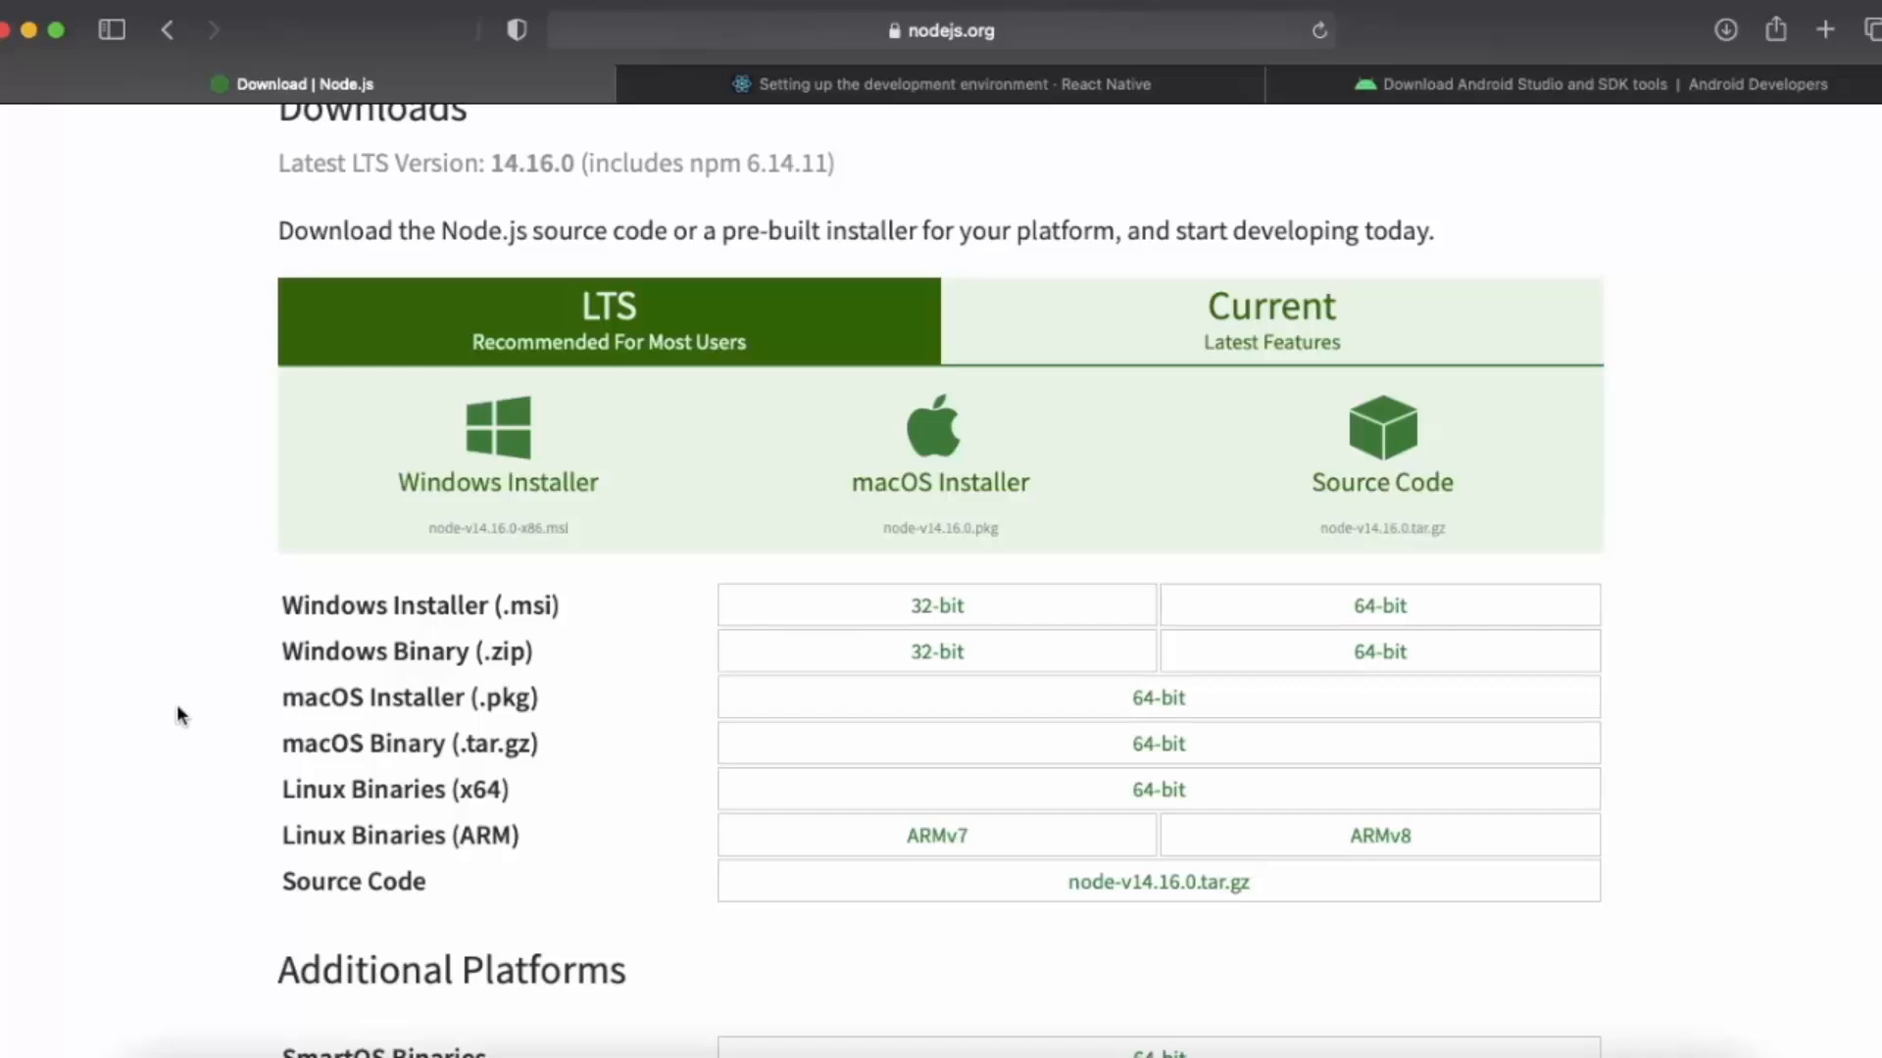
pyautogui.click(918, 486)
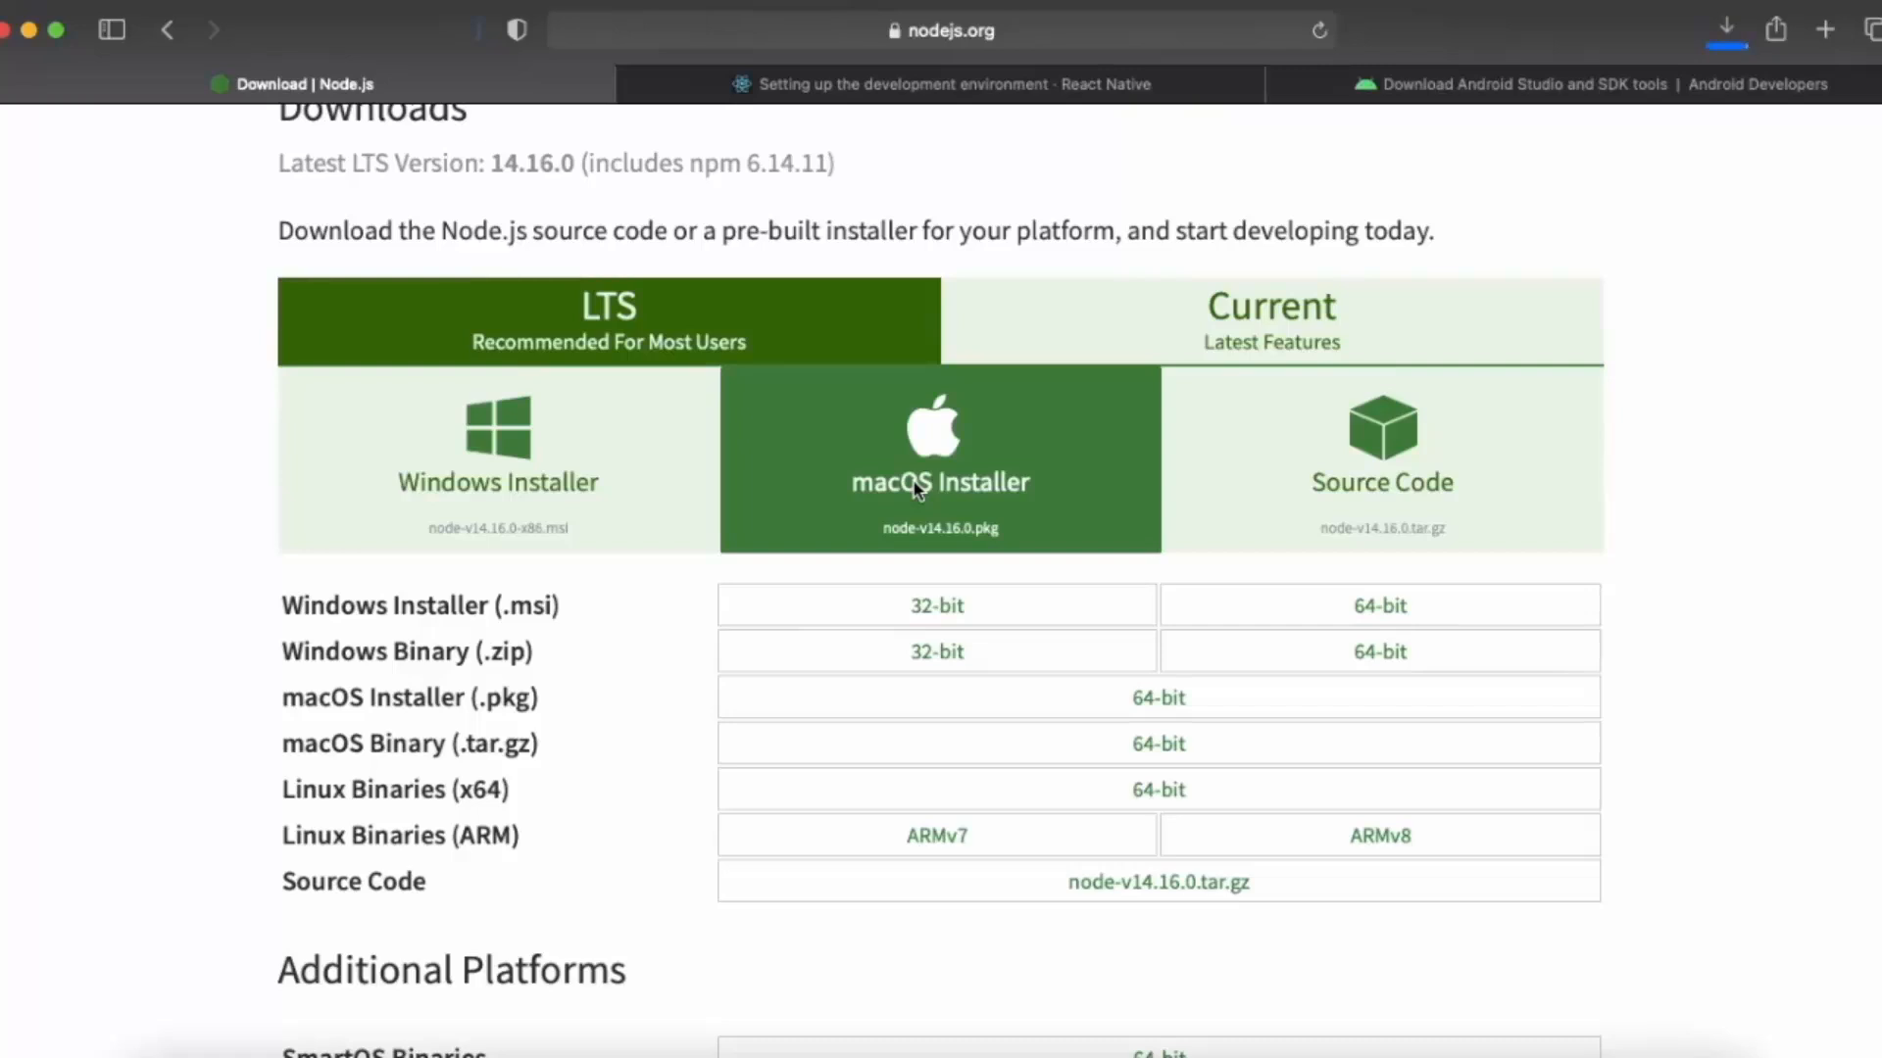
pyautogui.moveTo(1603, 565)
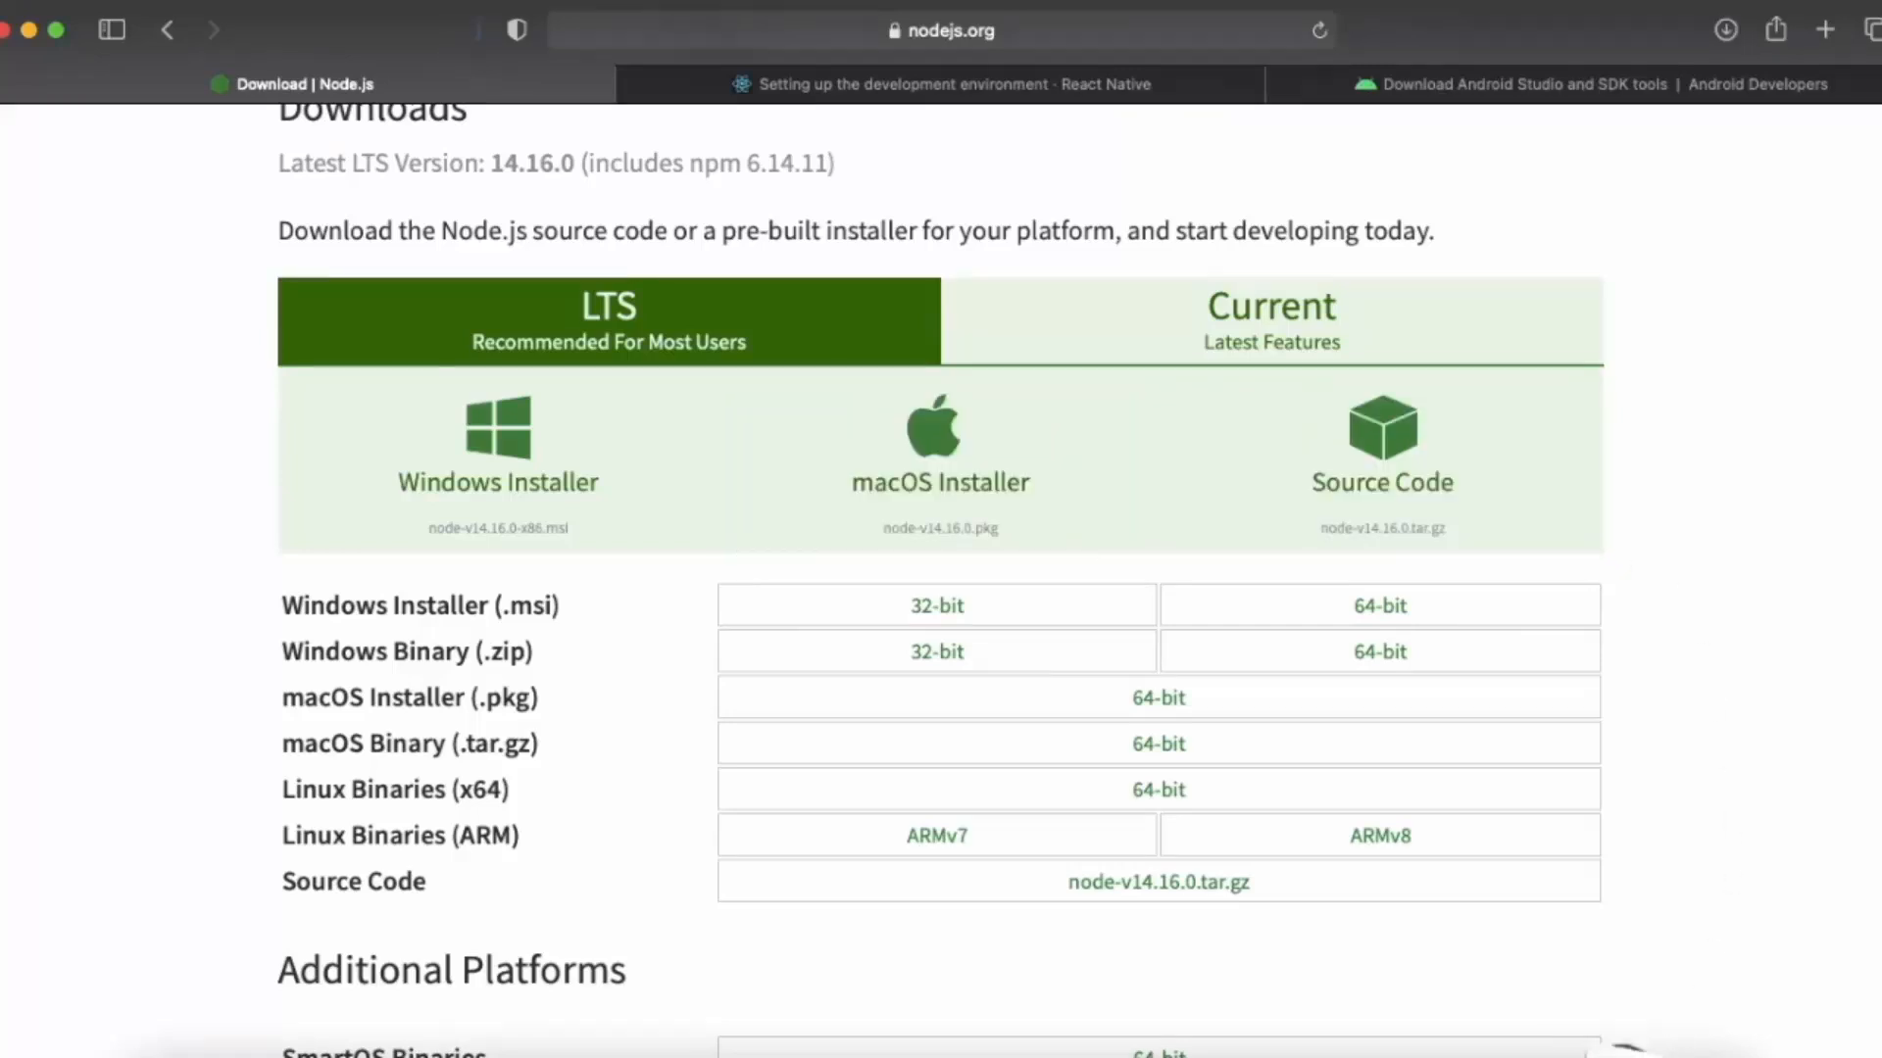
pyautogui.moveTo(1615, 1025)
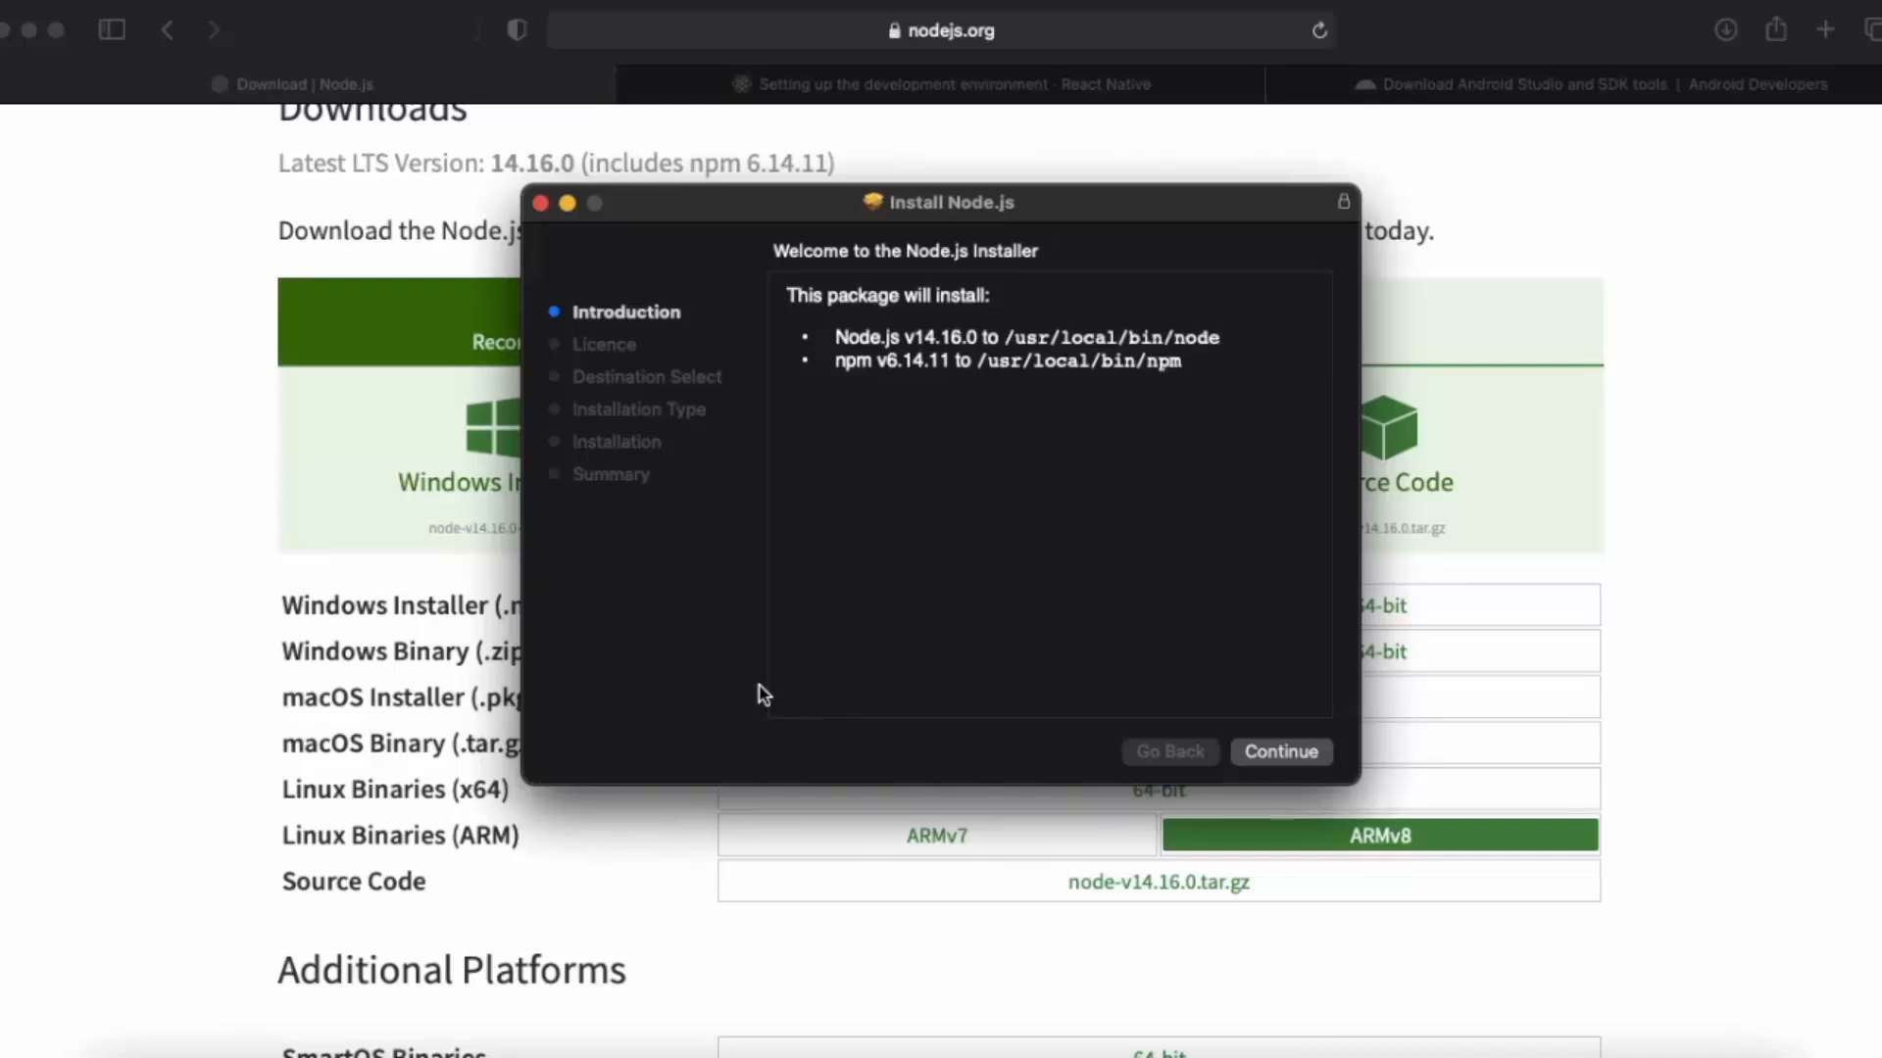
pyautogui.moveTo(1019, 611)
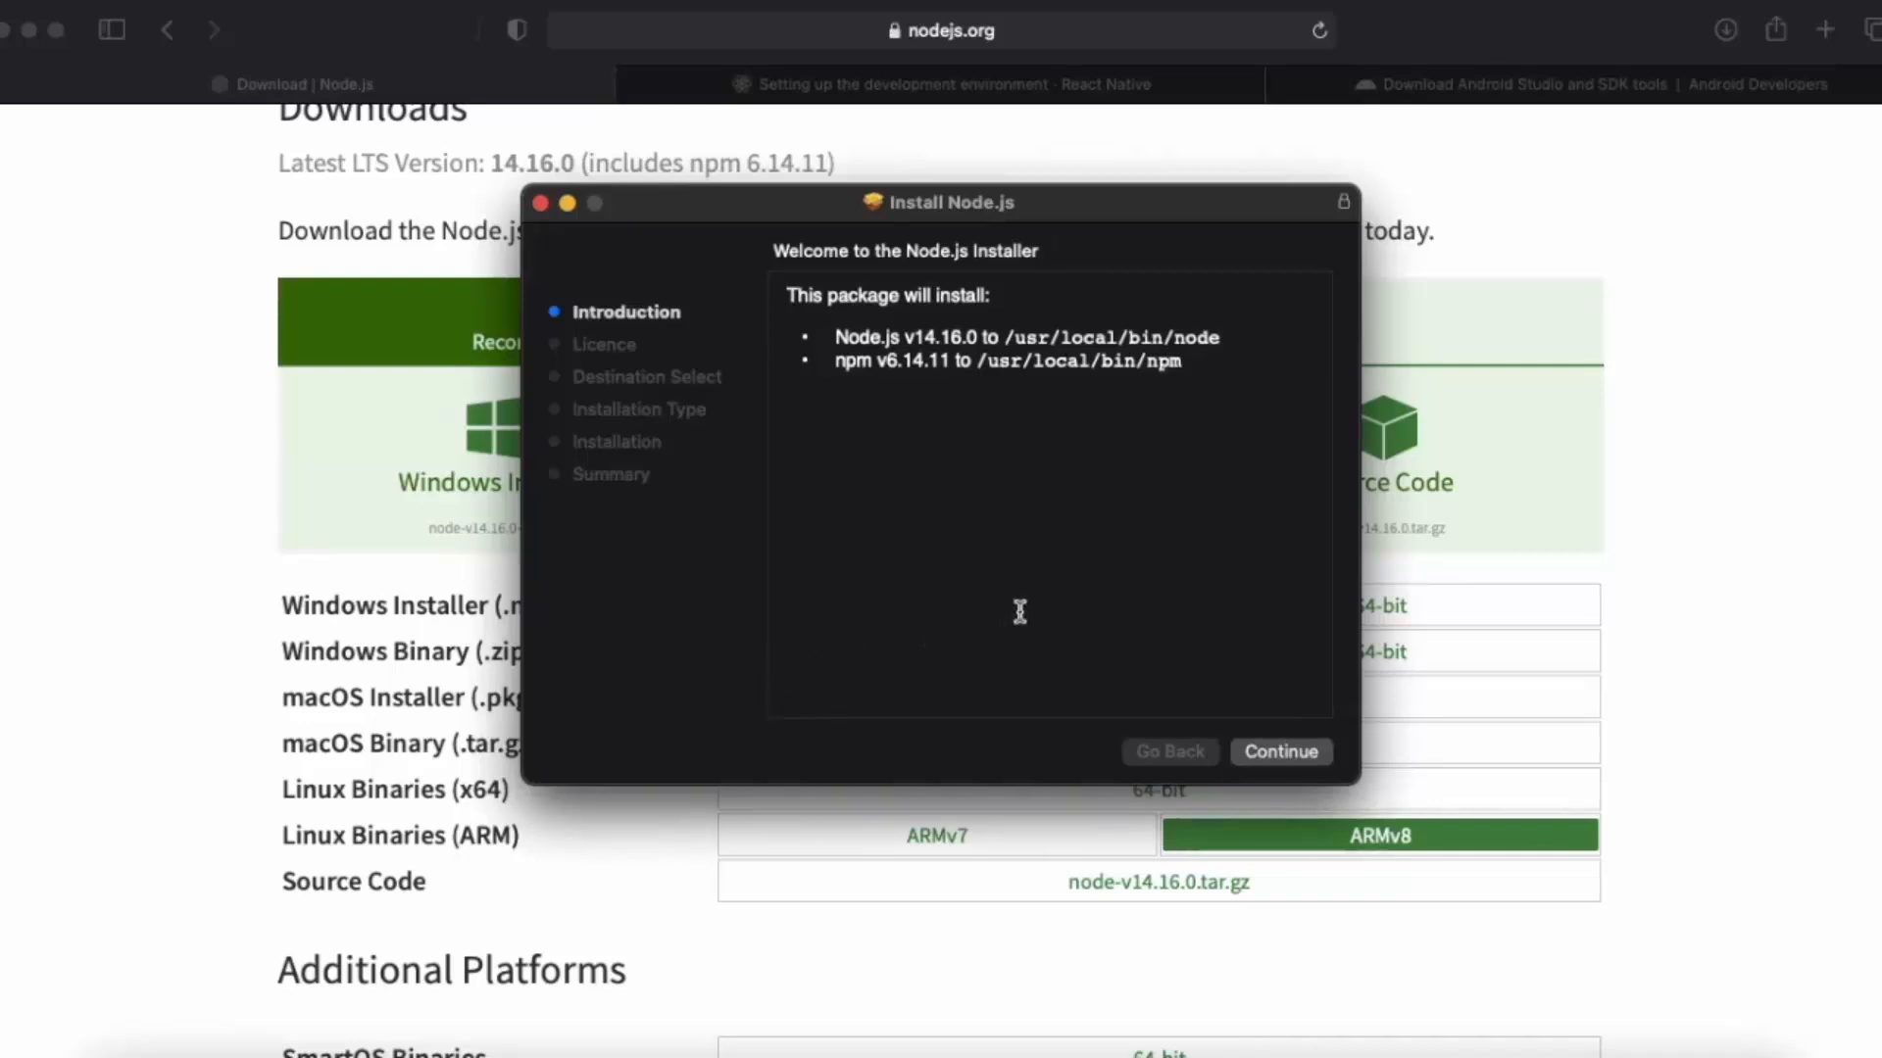
# Run the standard installation to Macintosh HD, accepting the licence and authorising with the password.
pyautogui.click(1281, 752)
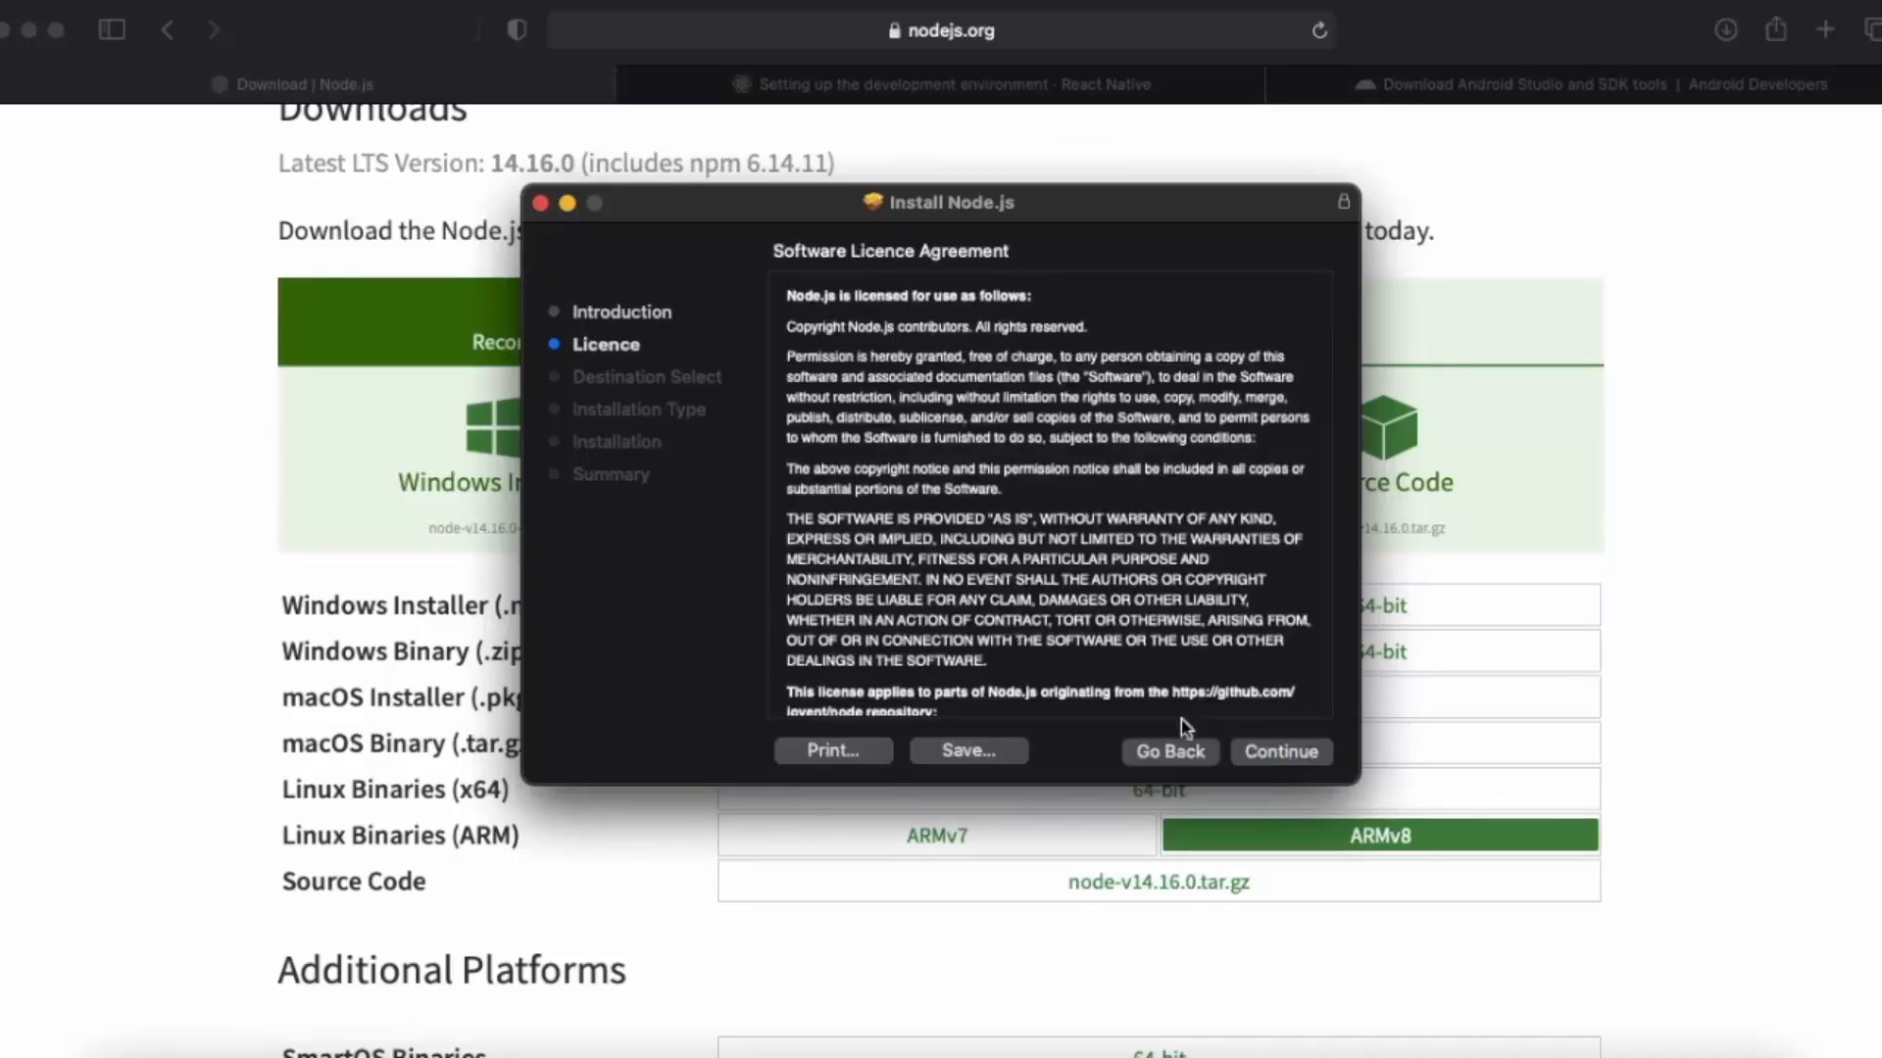
pyautogui.click(1282, 752)
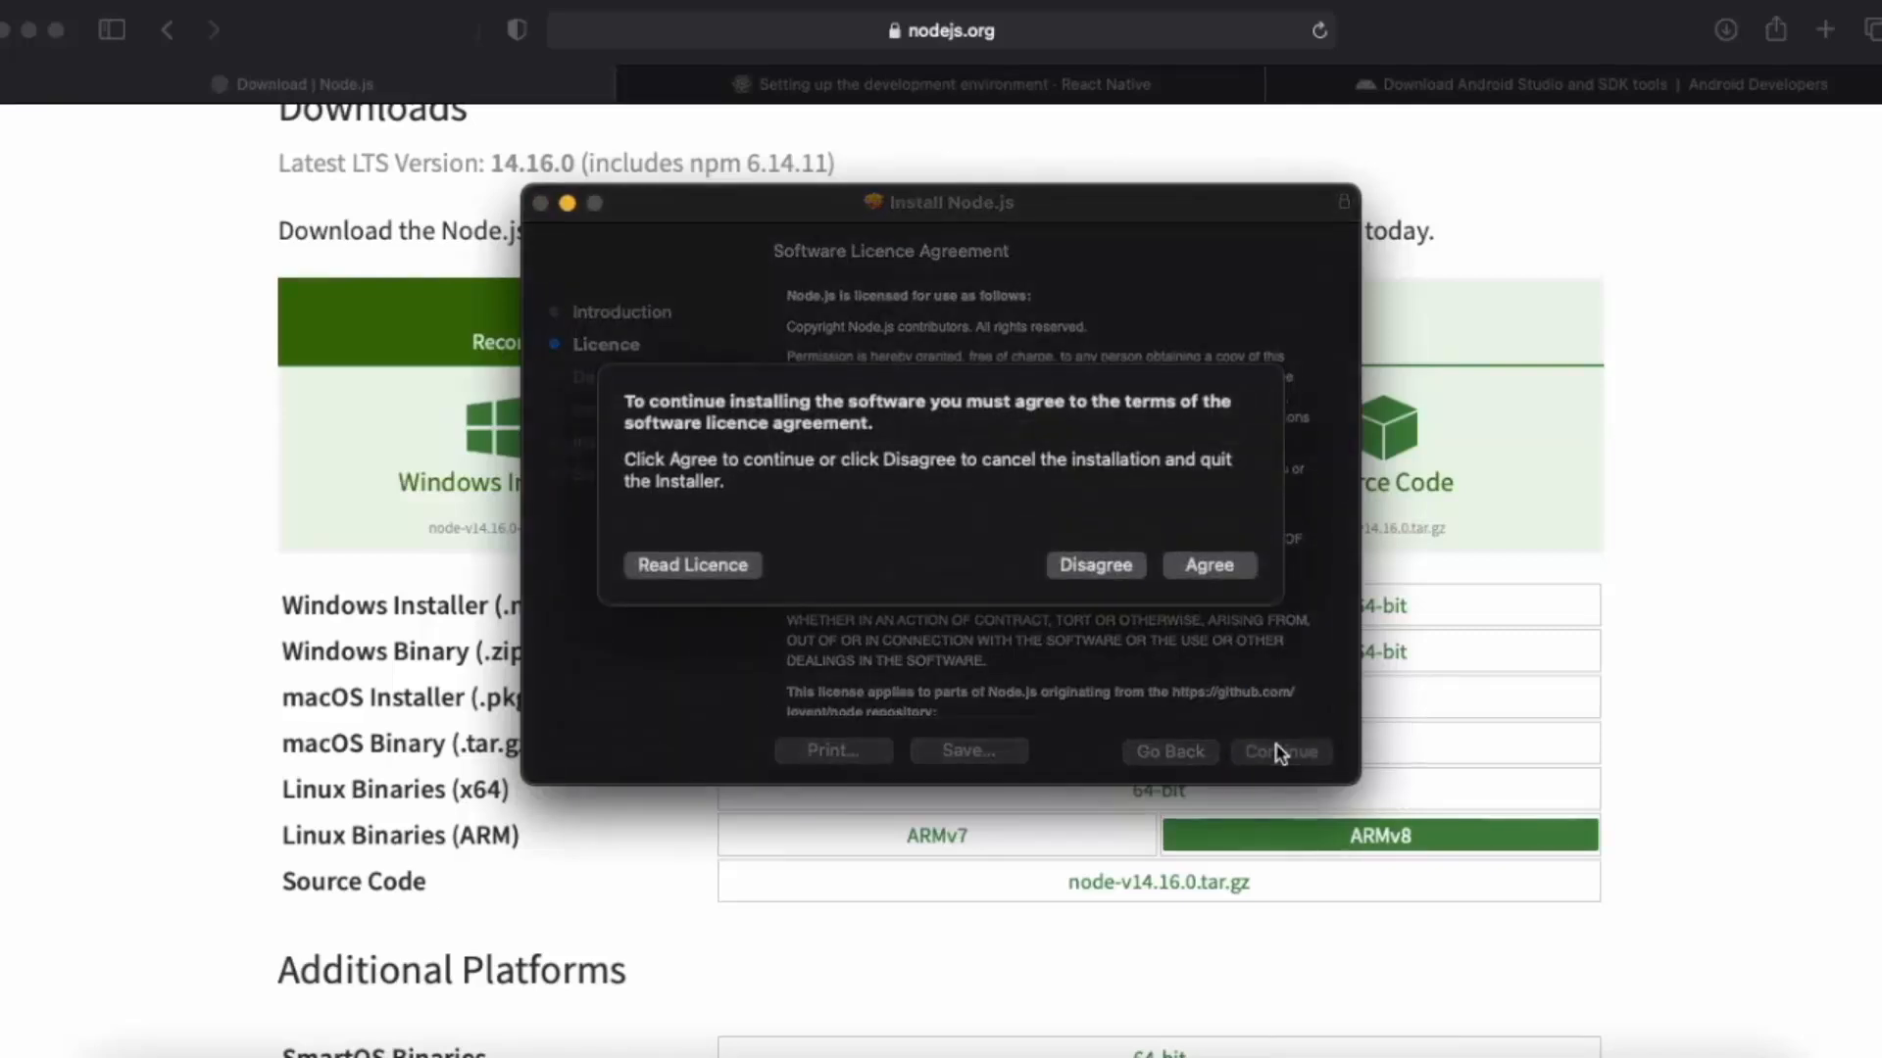
pyautogui.click(1210, 564)
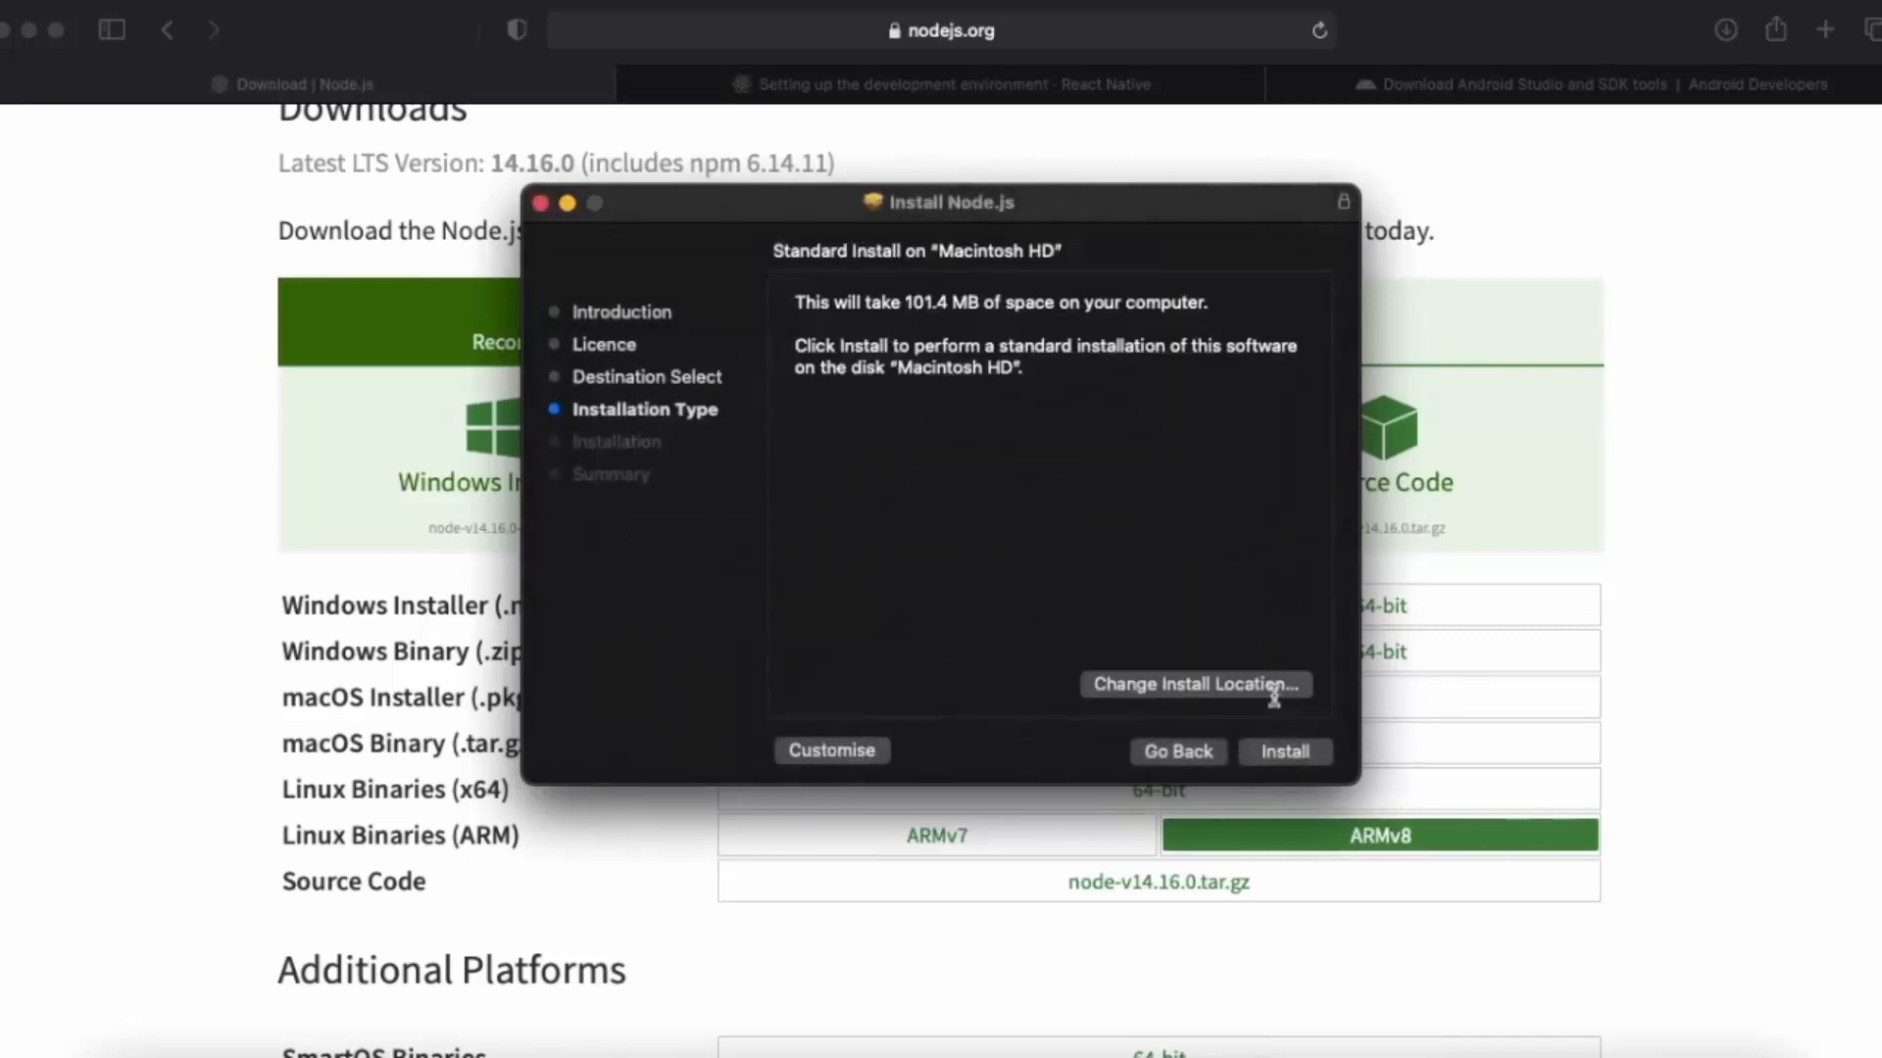
pyautogui.click(1284, 753)
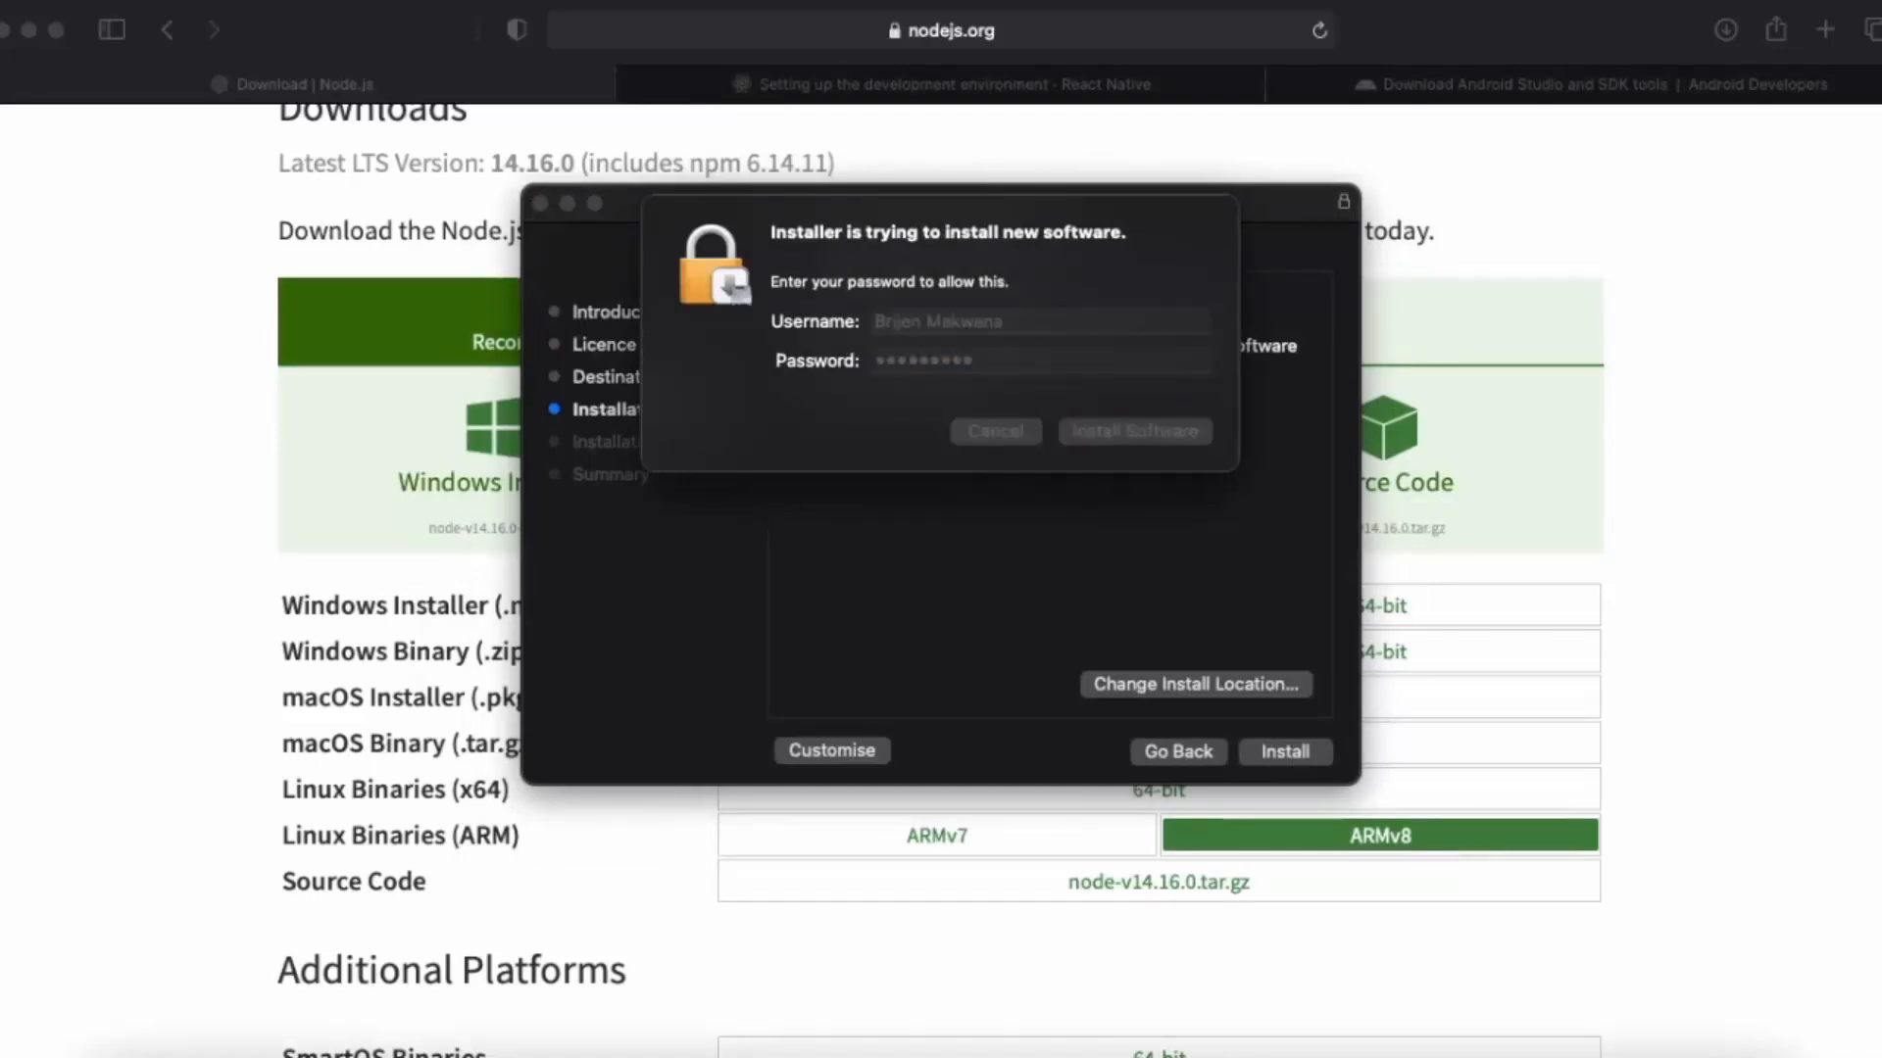
pyautogui.click(1135, 429)
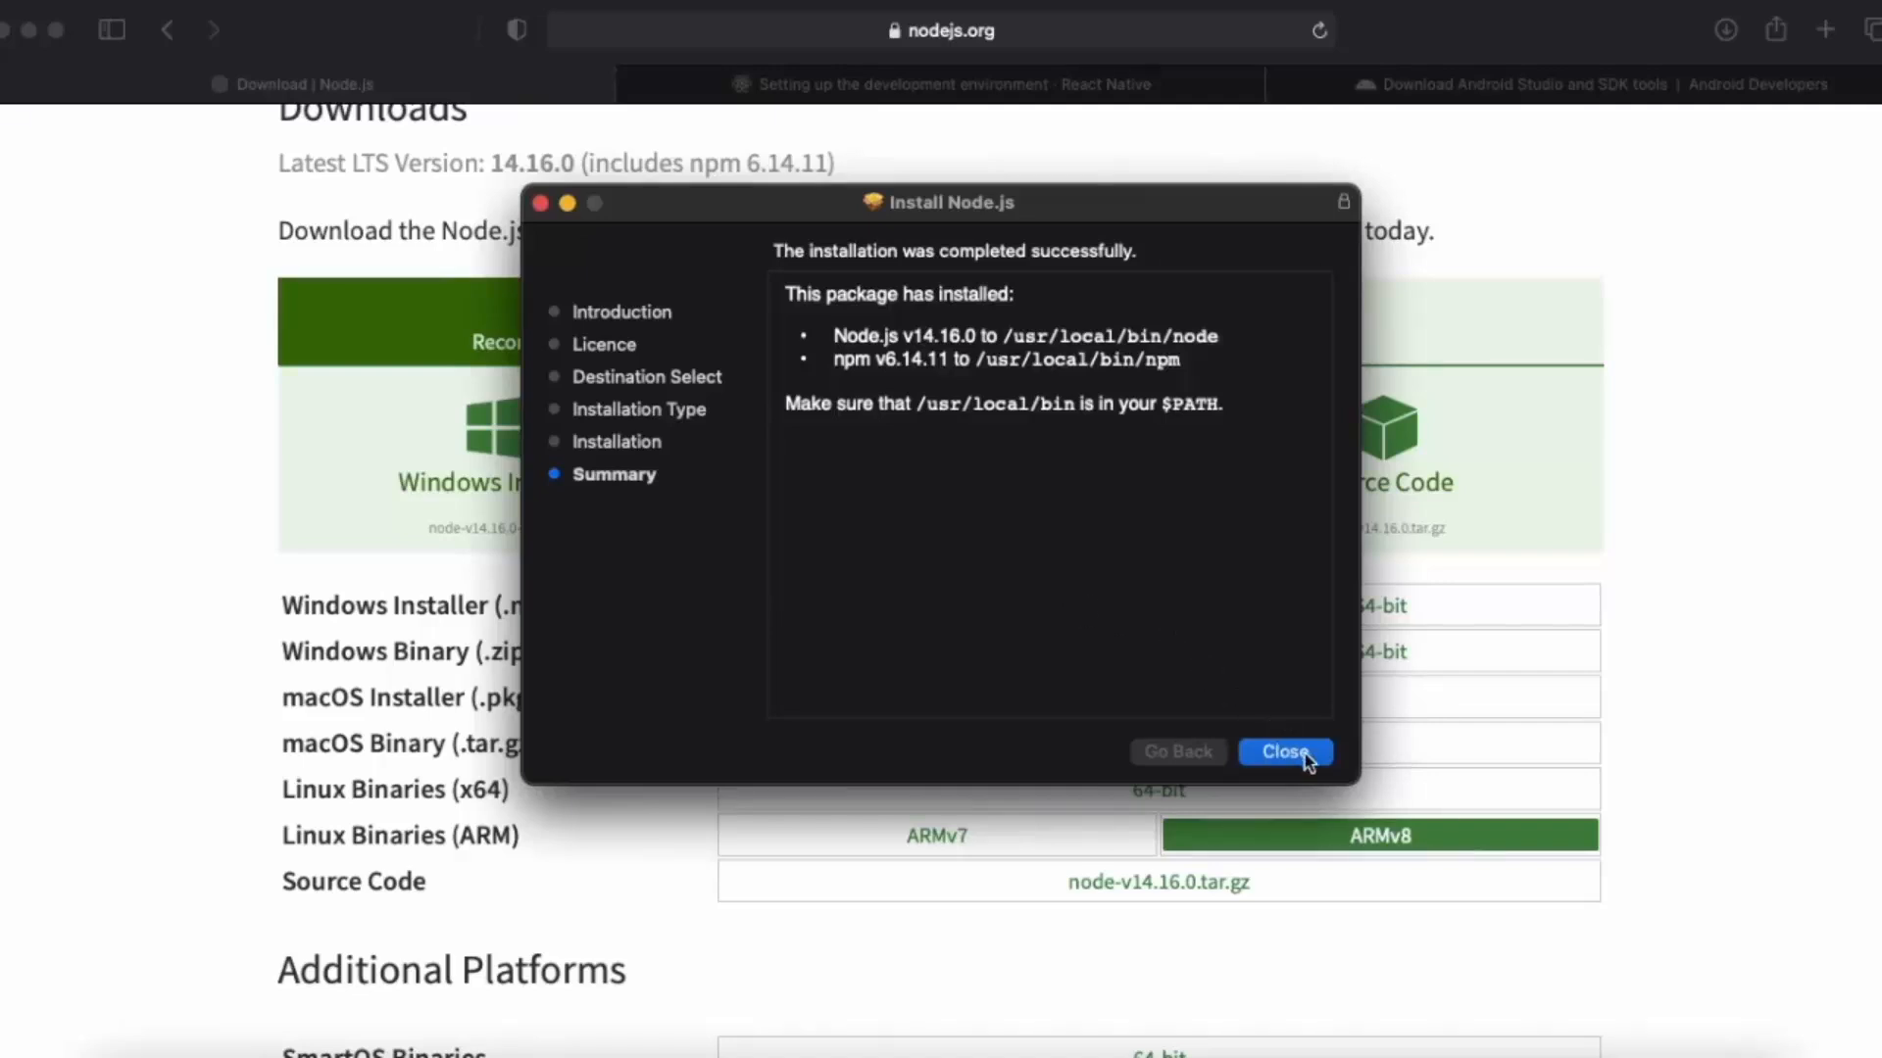
# Close the completed installer and move node-v14.16.0.pkg to the Bin.
pyautogui.click(1284, 753)
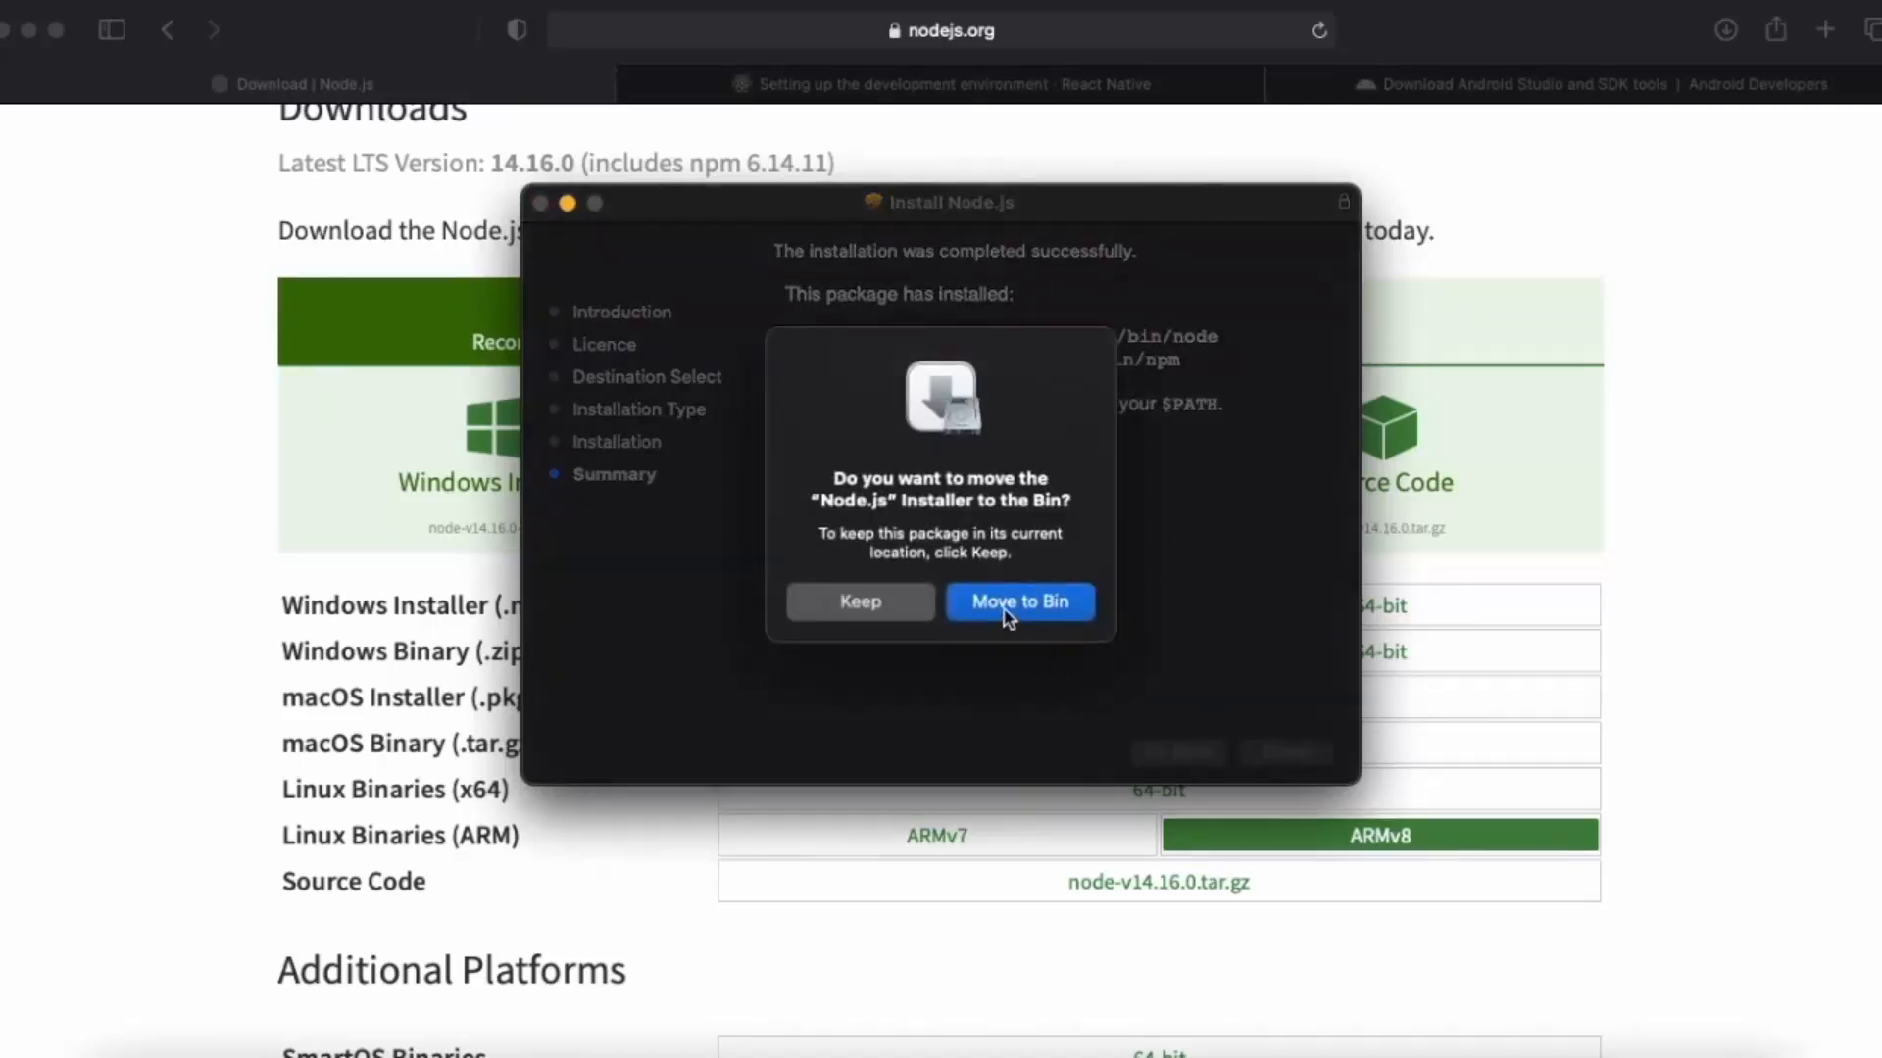
pyautogui.click(1019, 602)
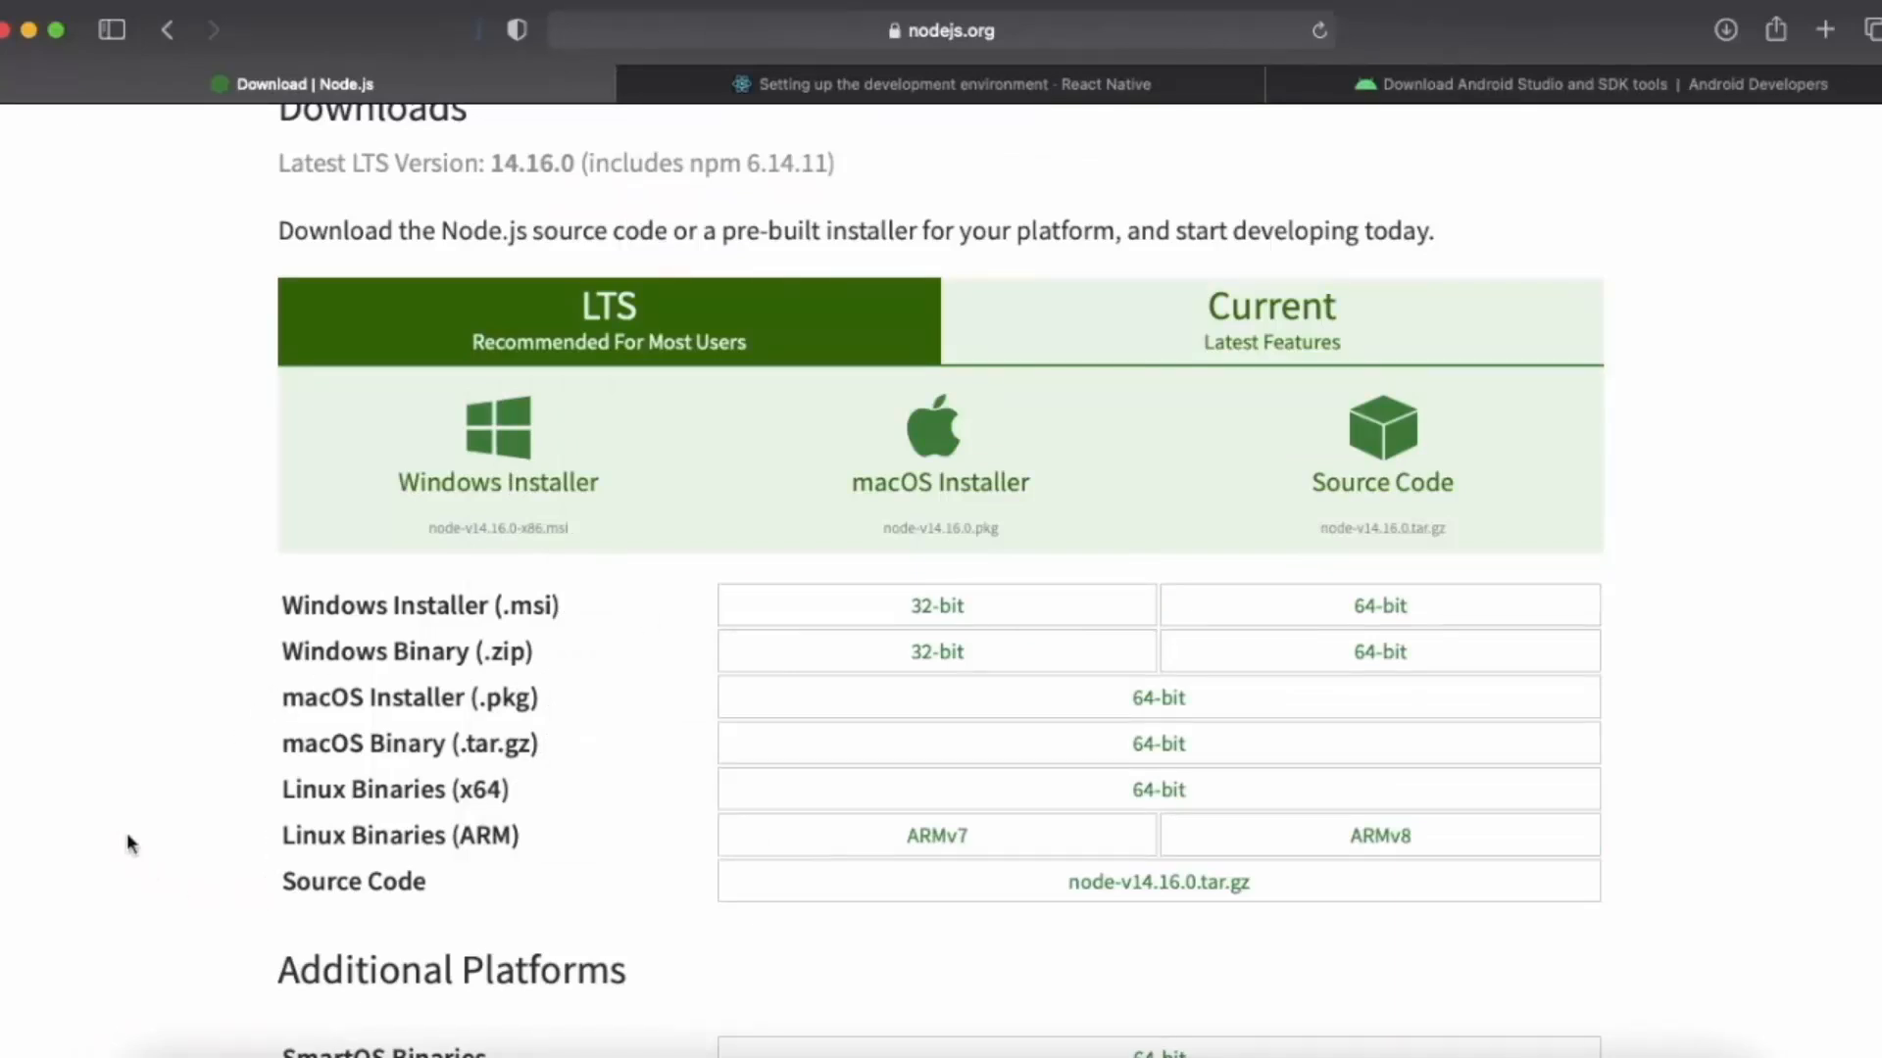
pyautogui.moveTo(259, 1051)
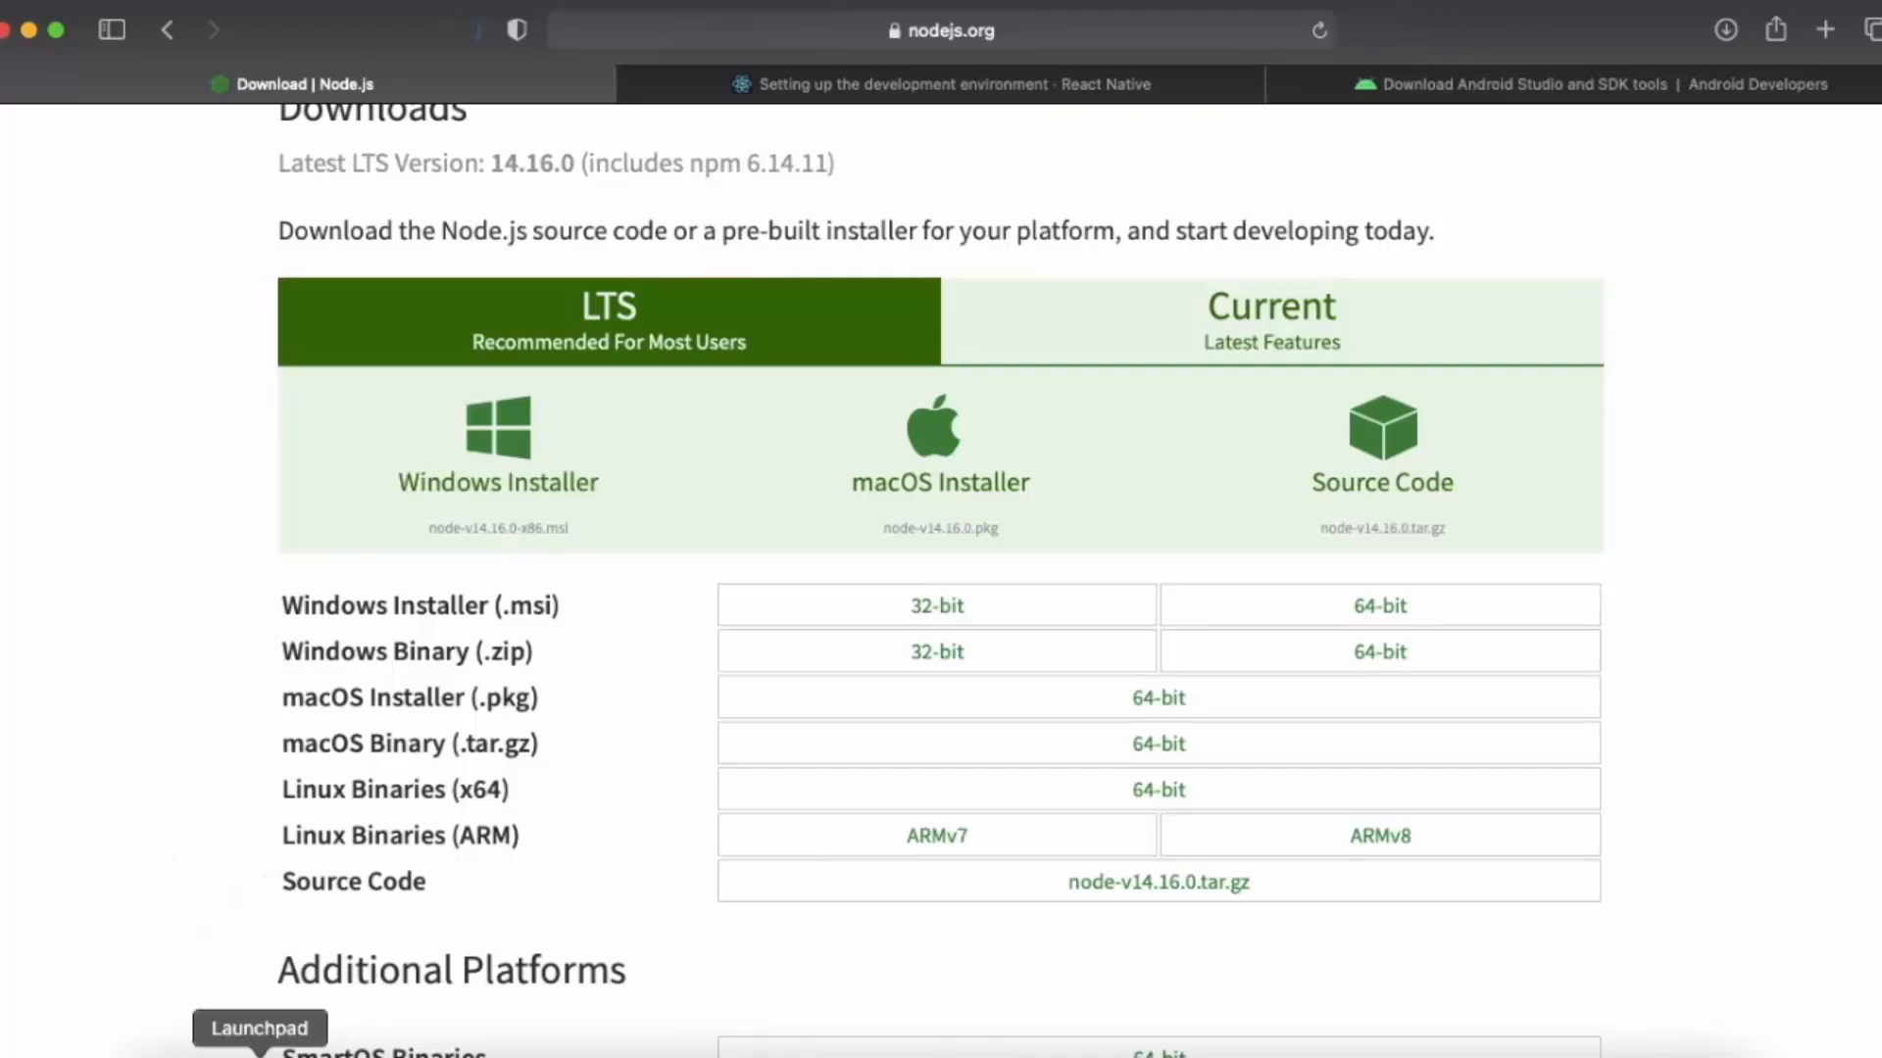
# Launch Terminal from Launchpad and run node -v to confirm v14.16.0.
pyautogui.click(259, 1029)
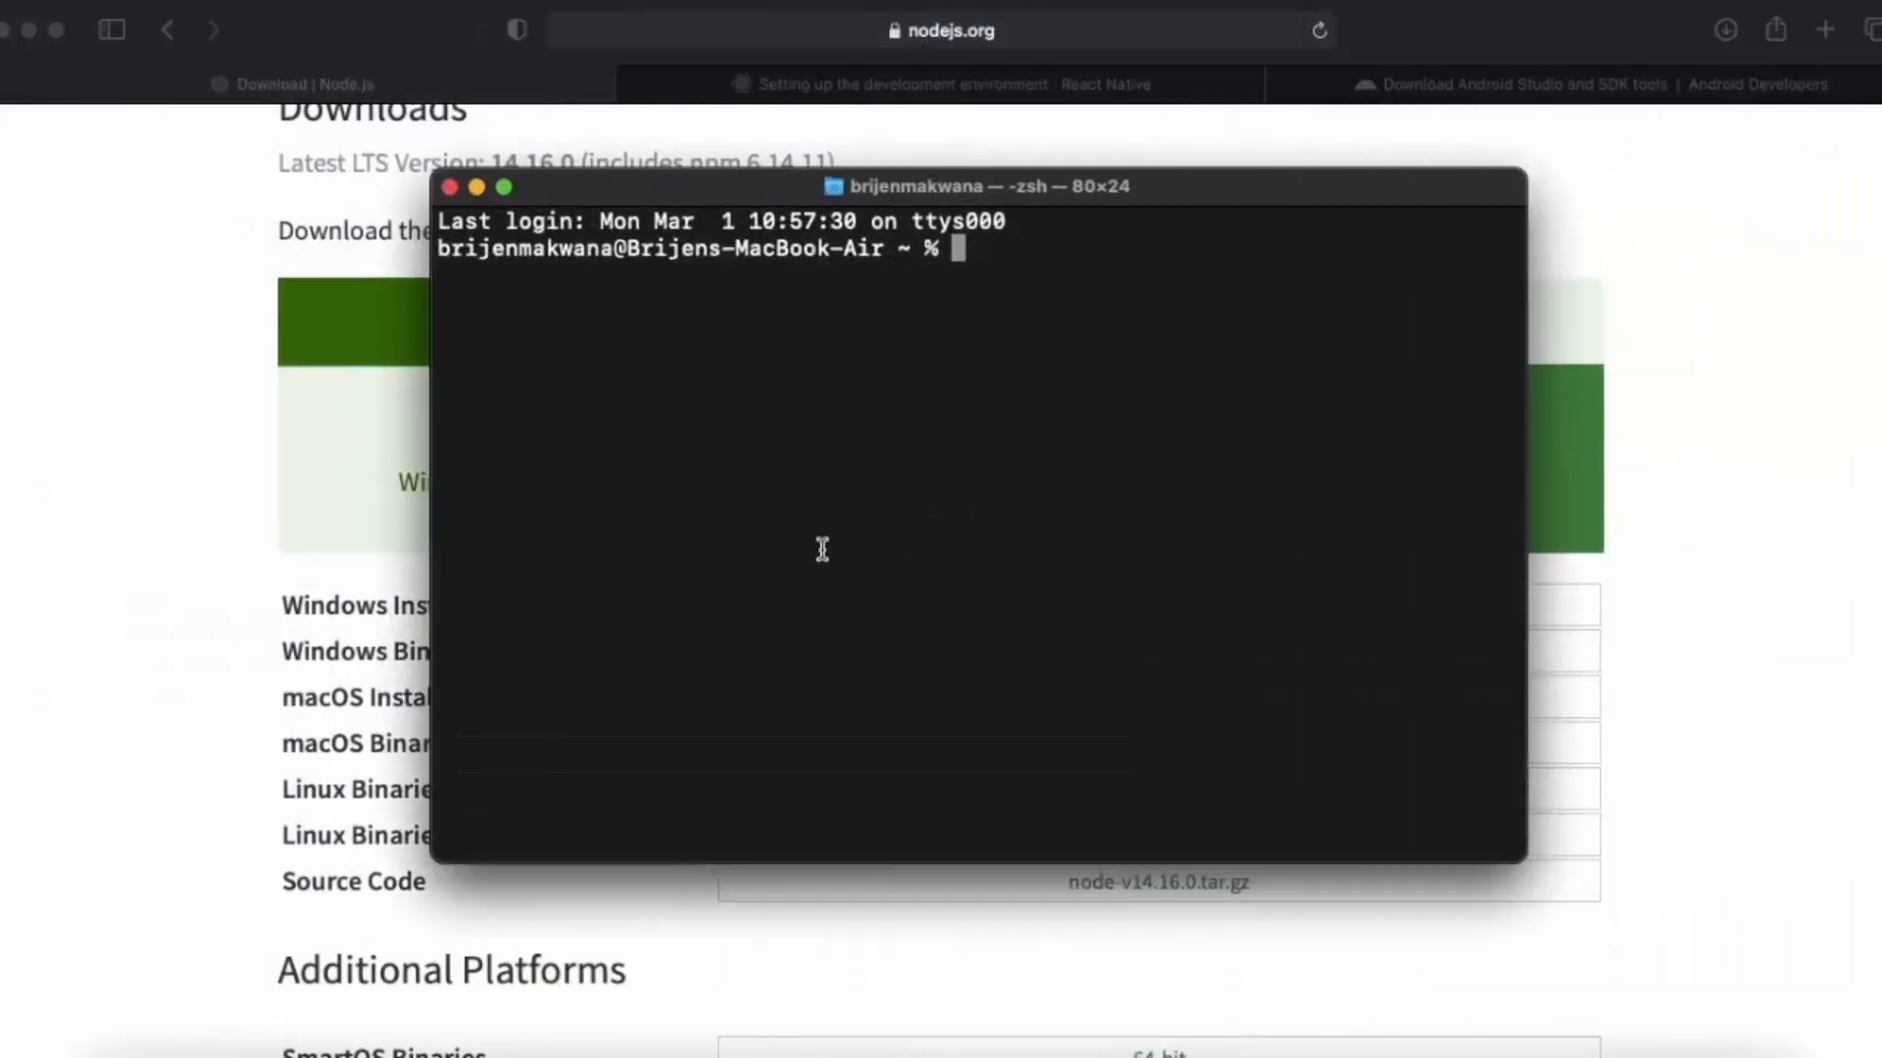
pyautogui.write('n')
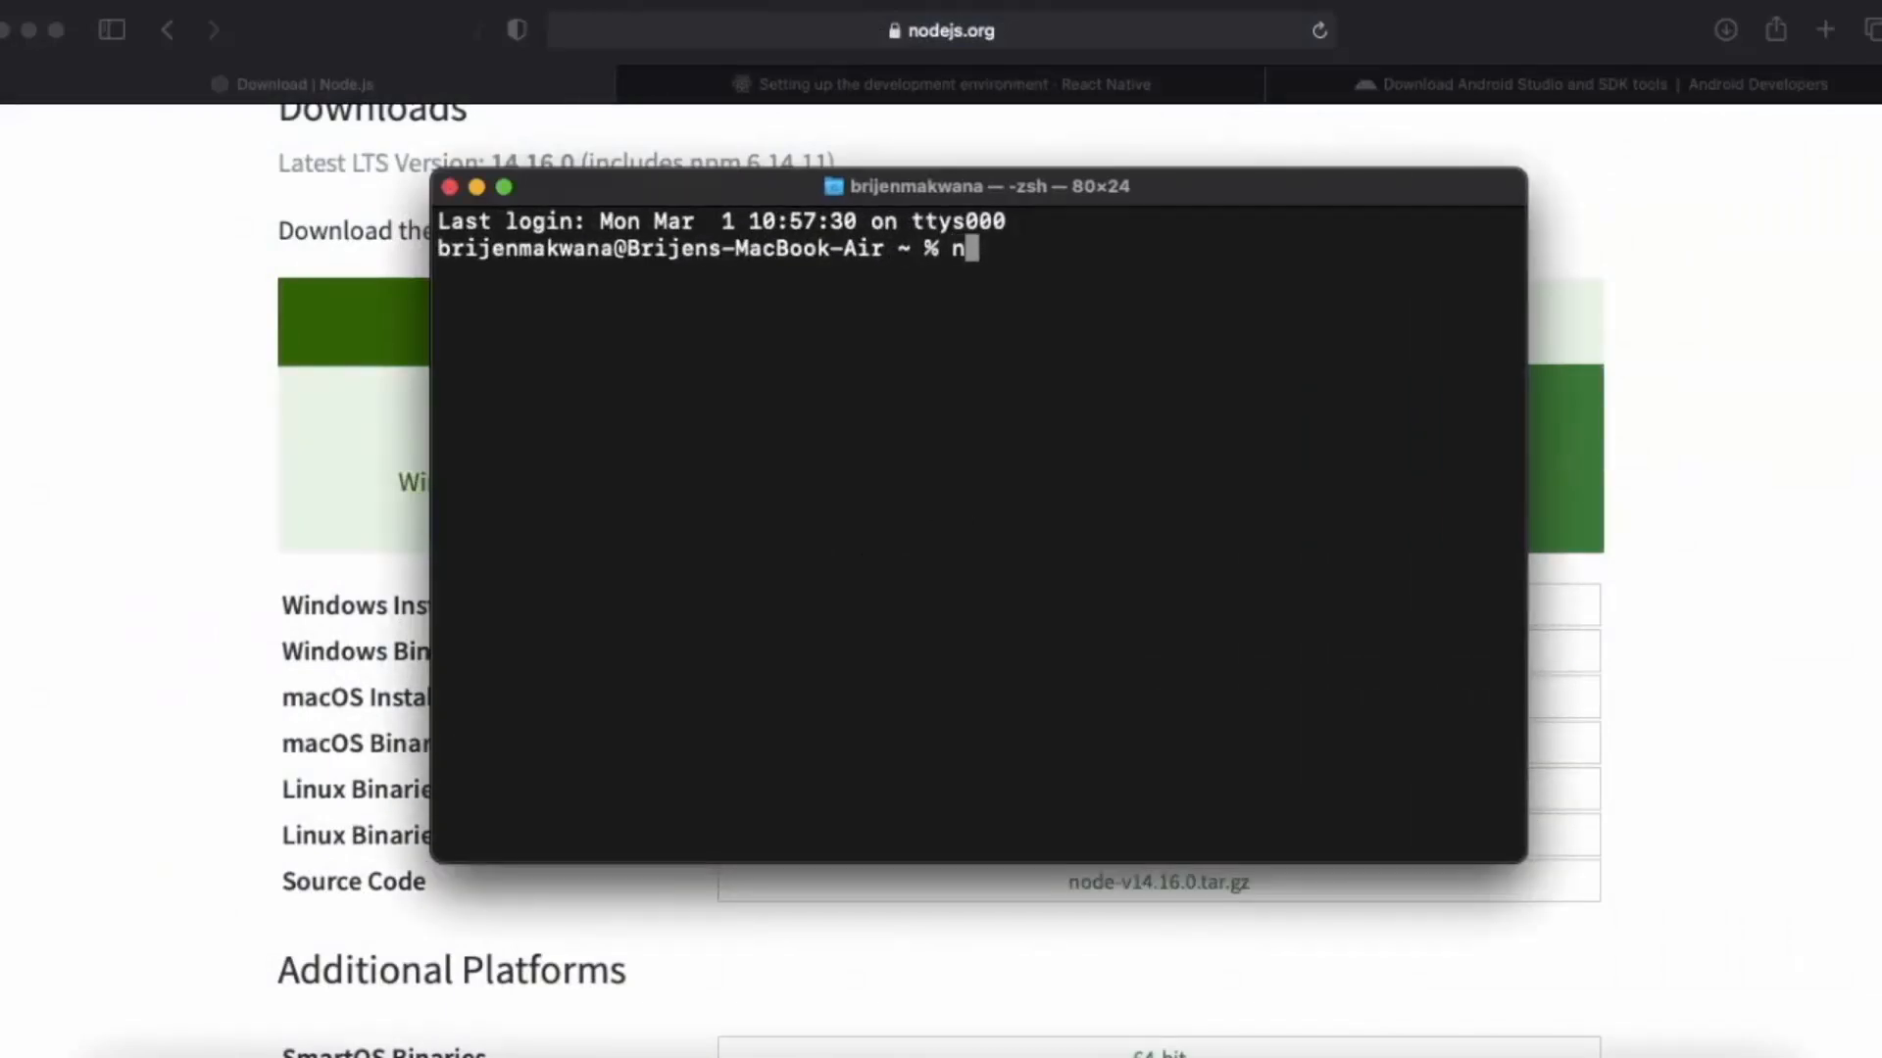
pyautogui.write('ode -v')
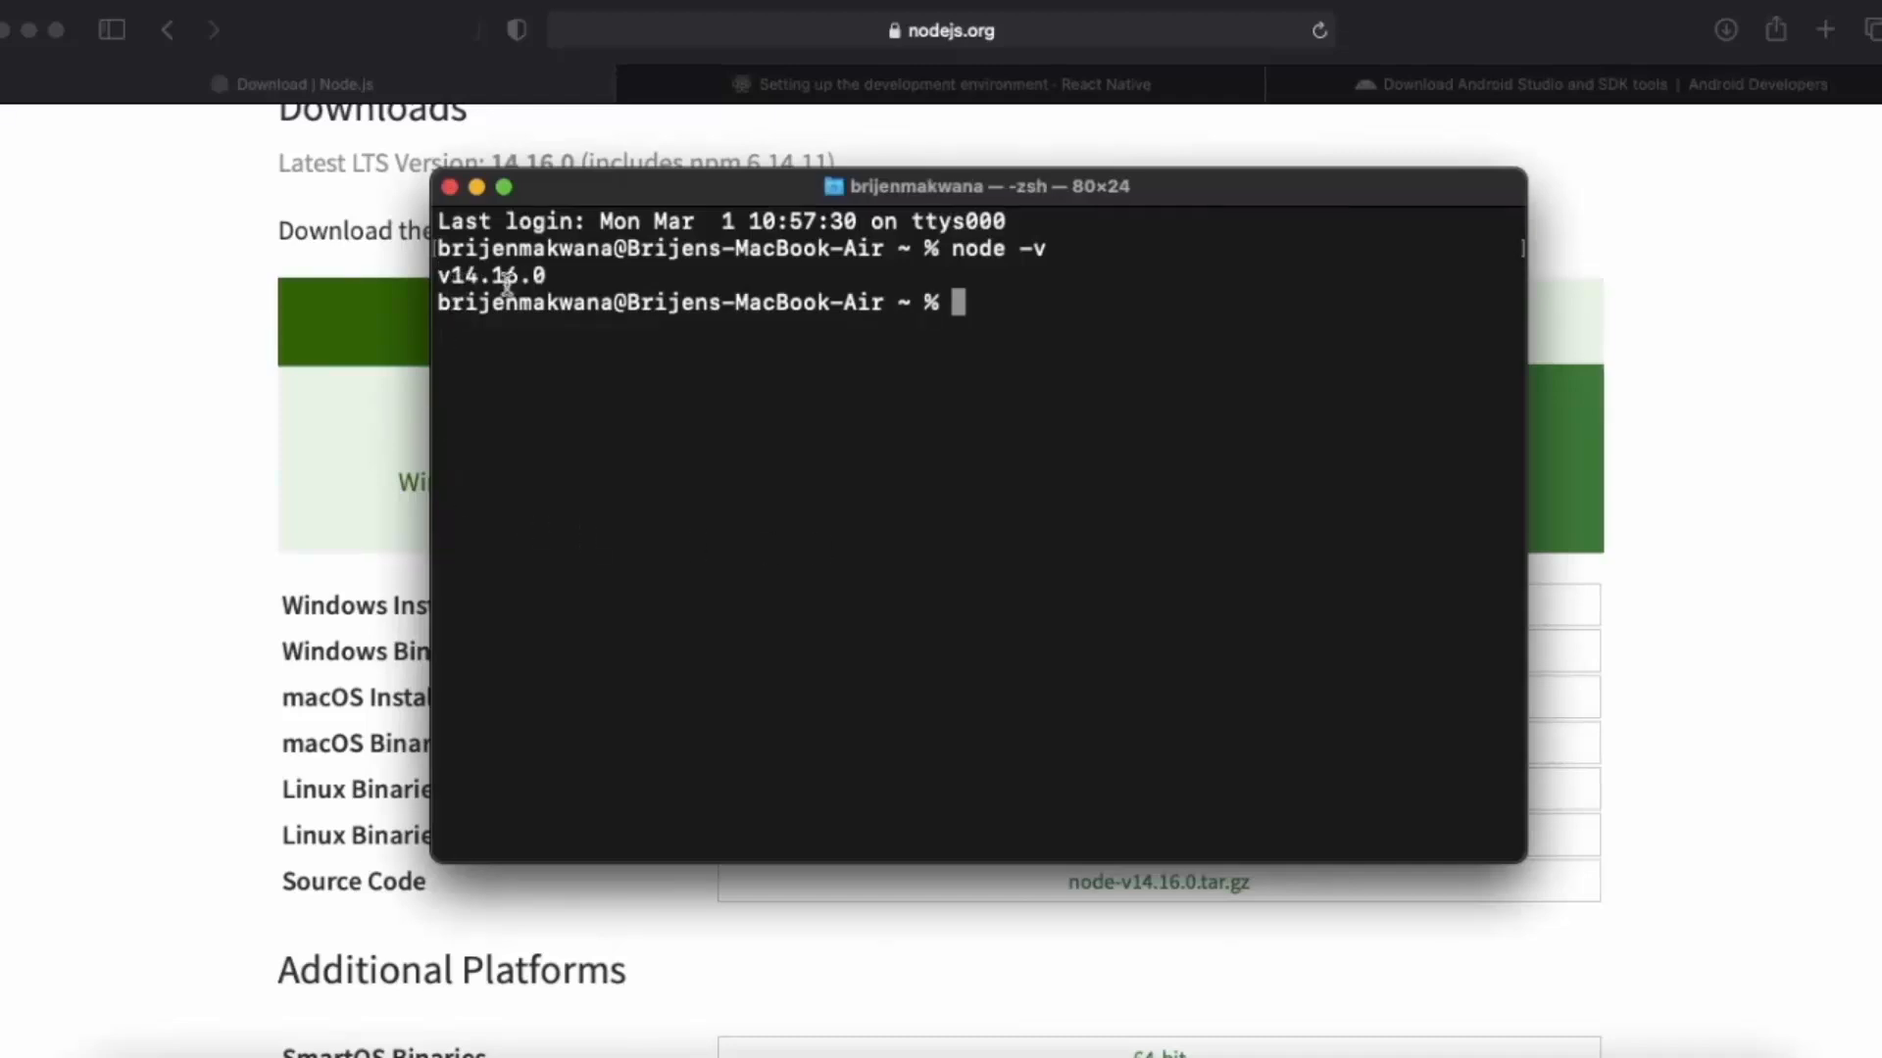
pyautogui.moveTo(617, 314)
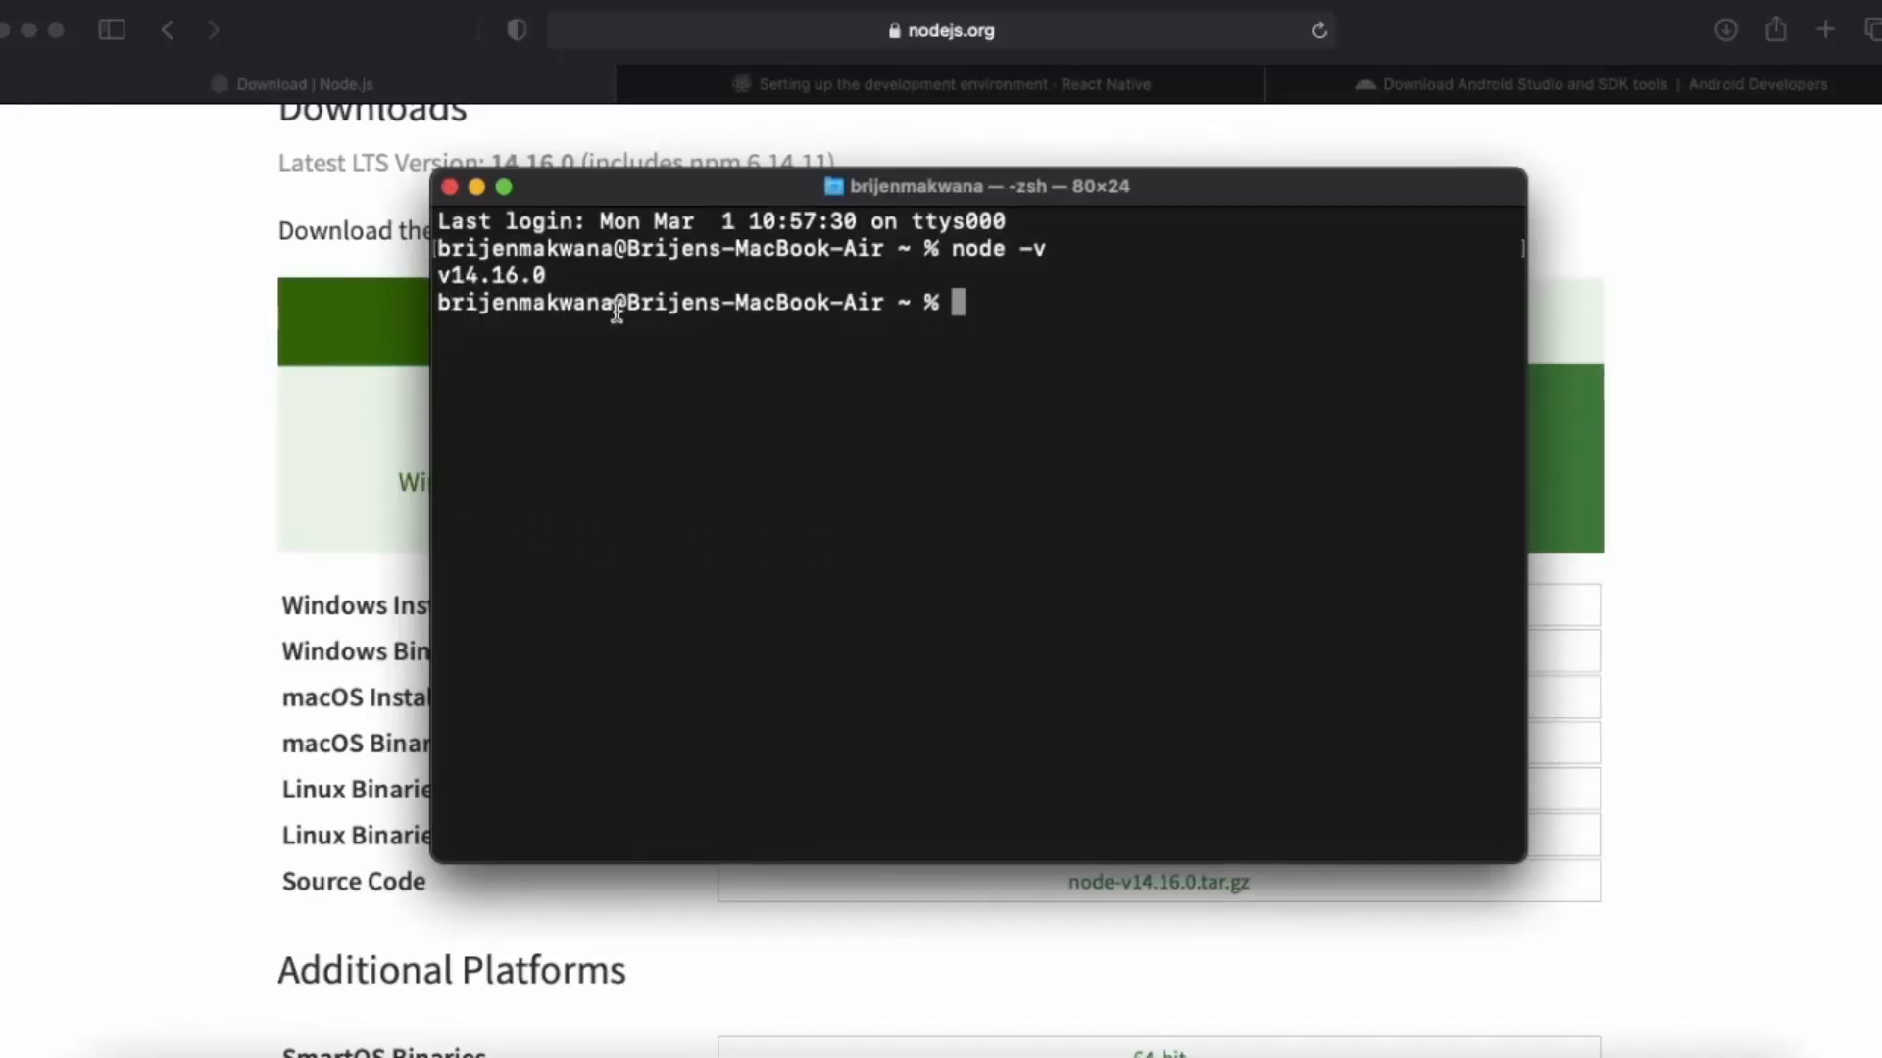